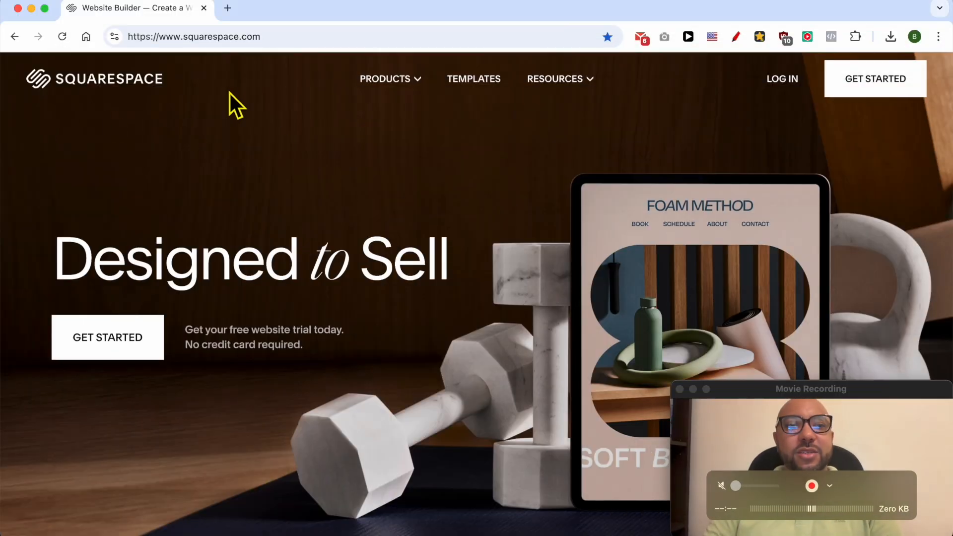
Step: Sign in from squarespace.com to reach the account Dashboard listing the websites
left_click(782, 78)
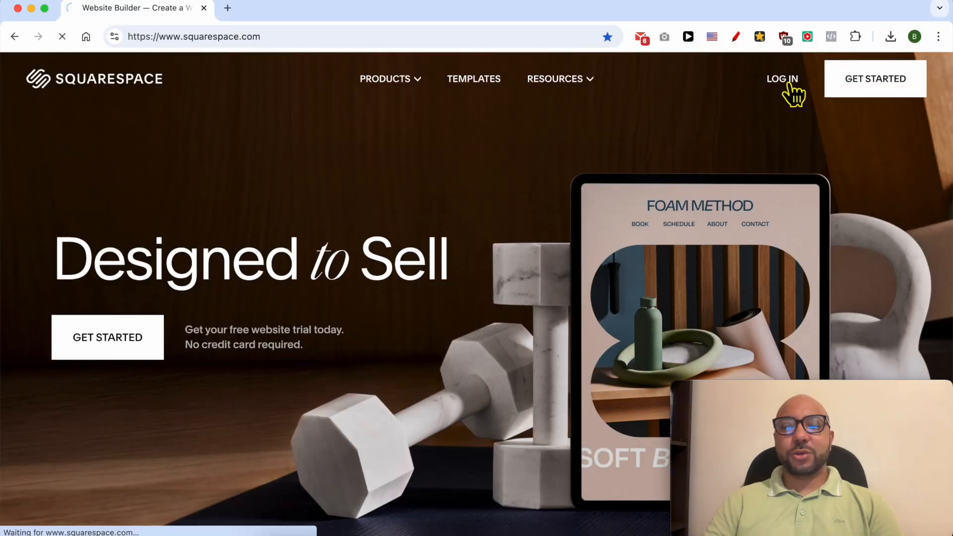
left_click(782, 79)
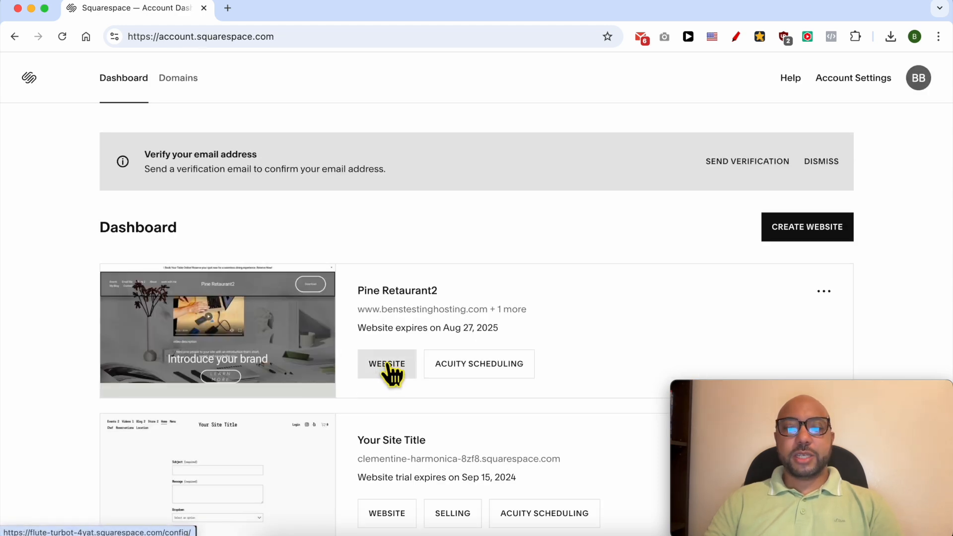
mouse_move(390, 302)
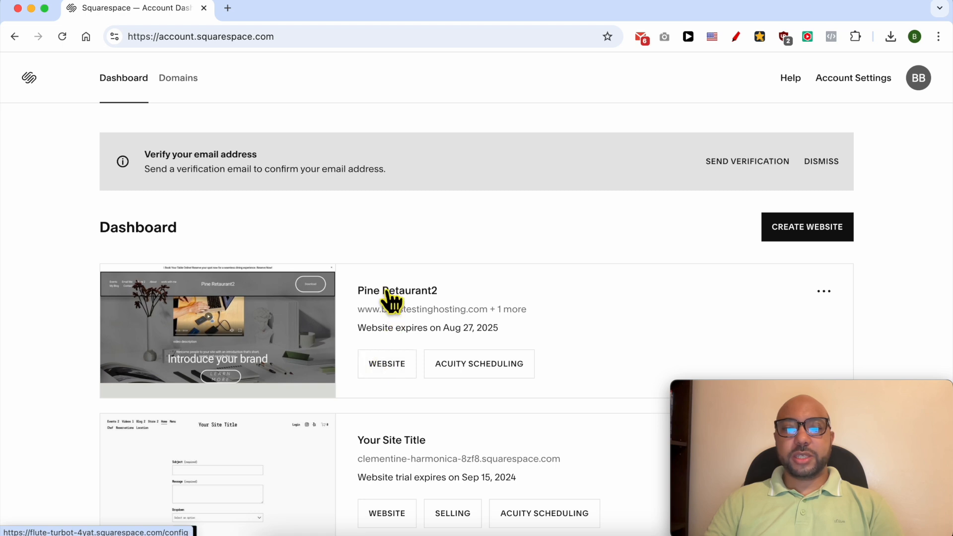
mouse_move(401, 365)
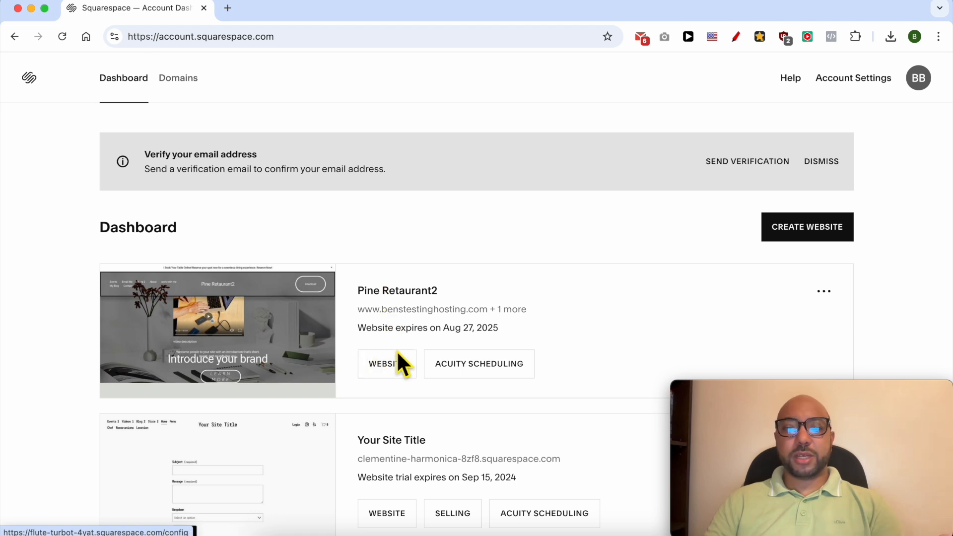
Step: Enter the Pine Retaurant2 admin and show its physical products list under Products & Services
left_click(386, 363)
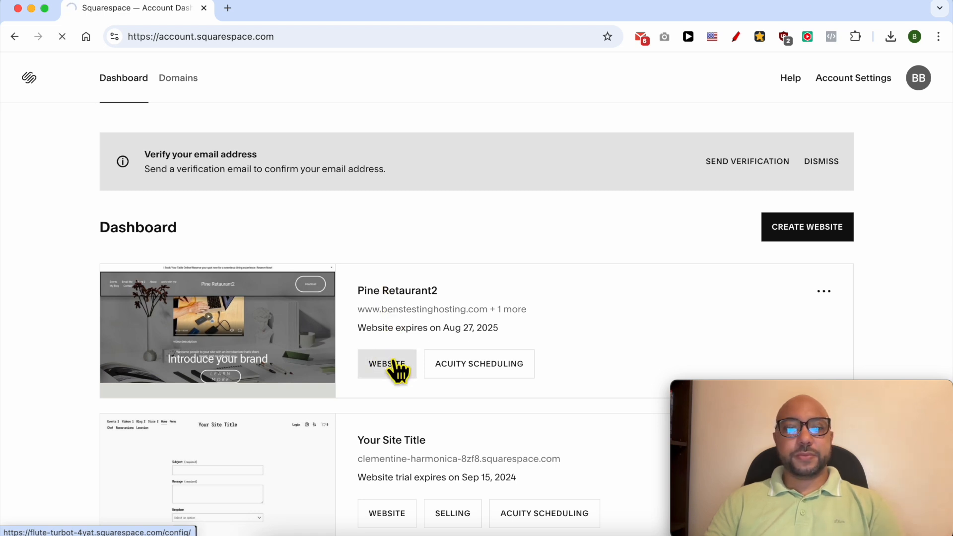
left_click(386, 363)
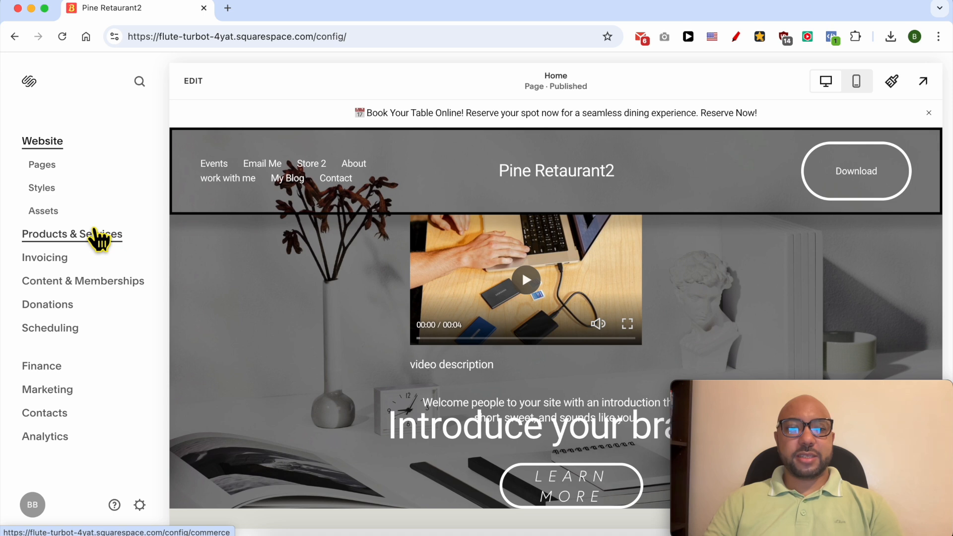
left_click(72, 235)
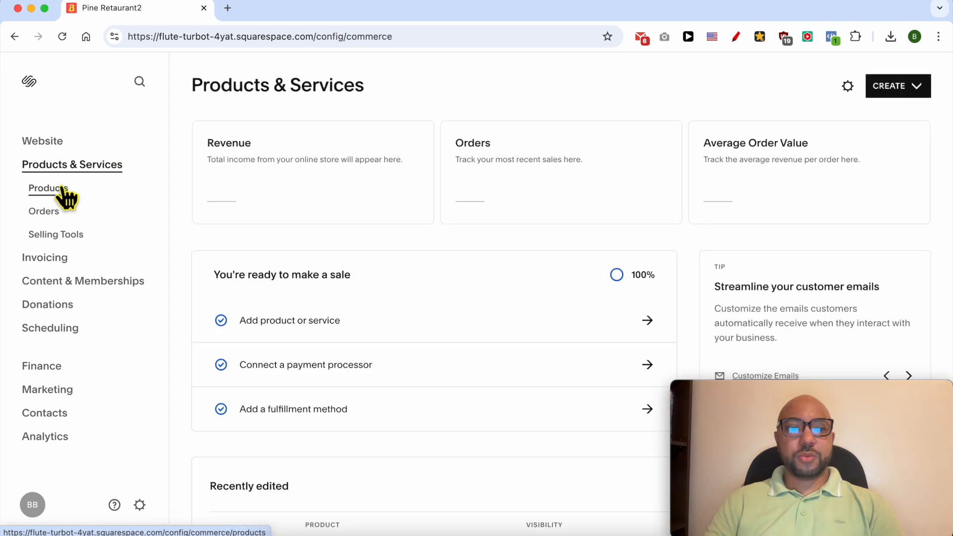
left_click(48, 187)
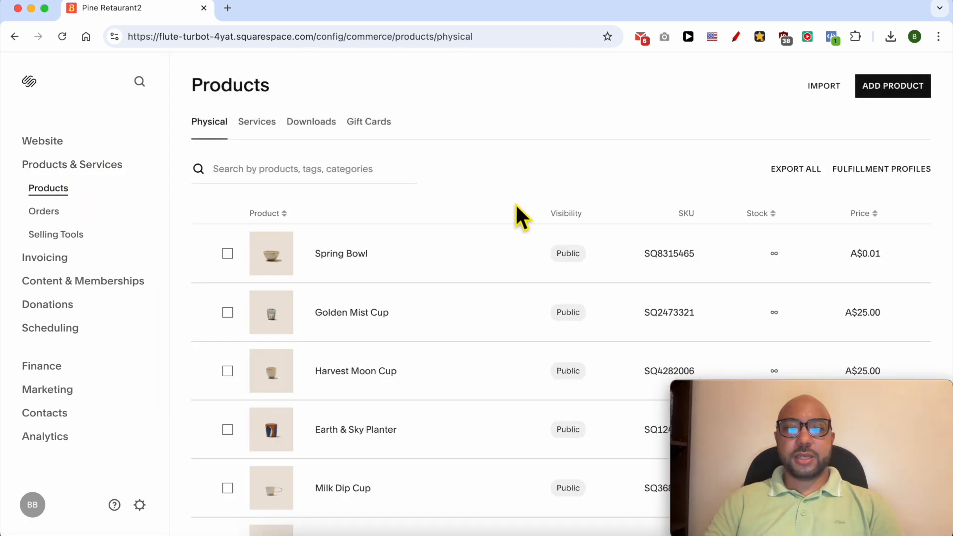
mouse_move(892, 85)
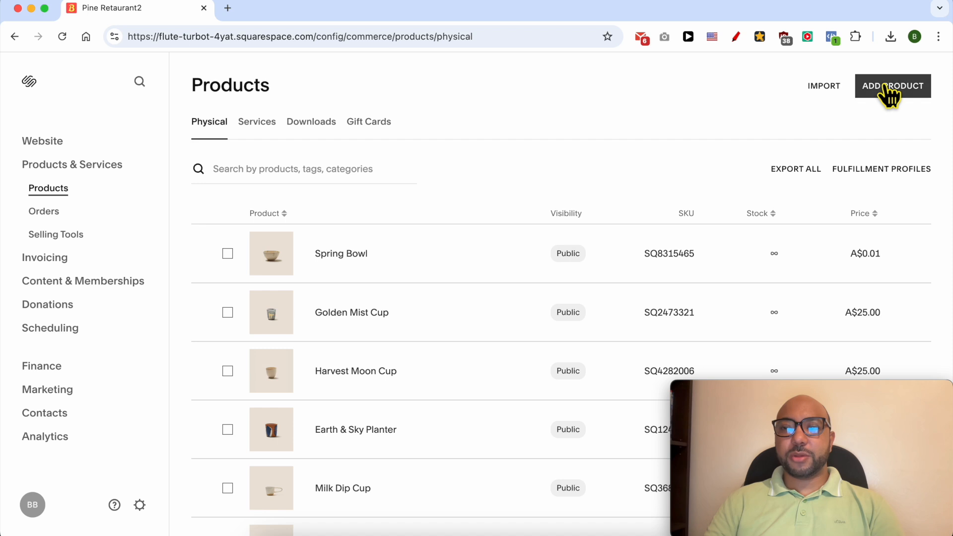
Step: Start a new product, bringing up the 'What do you want to sell?' prompt
left_click(893, 86)
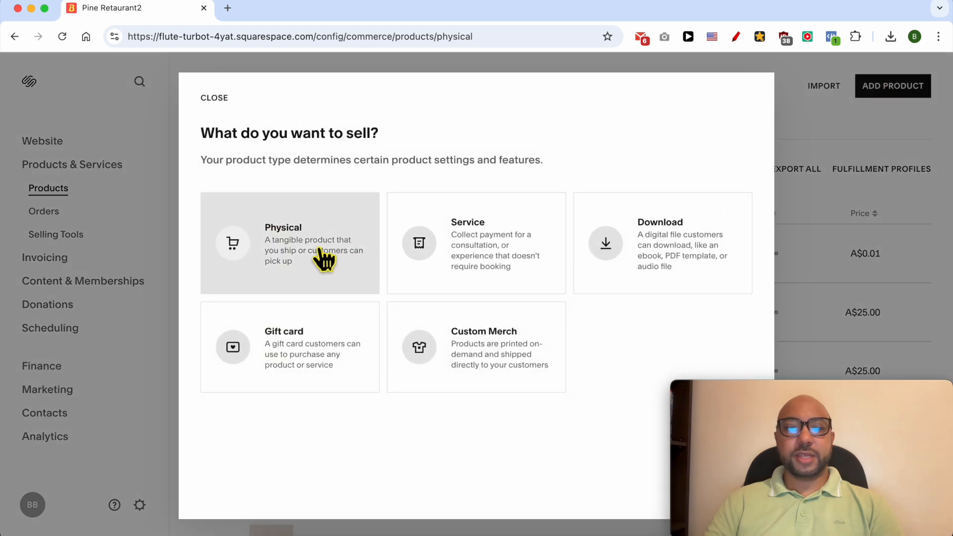
mouse_move(313, 246)
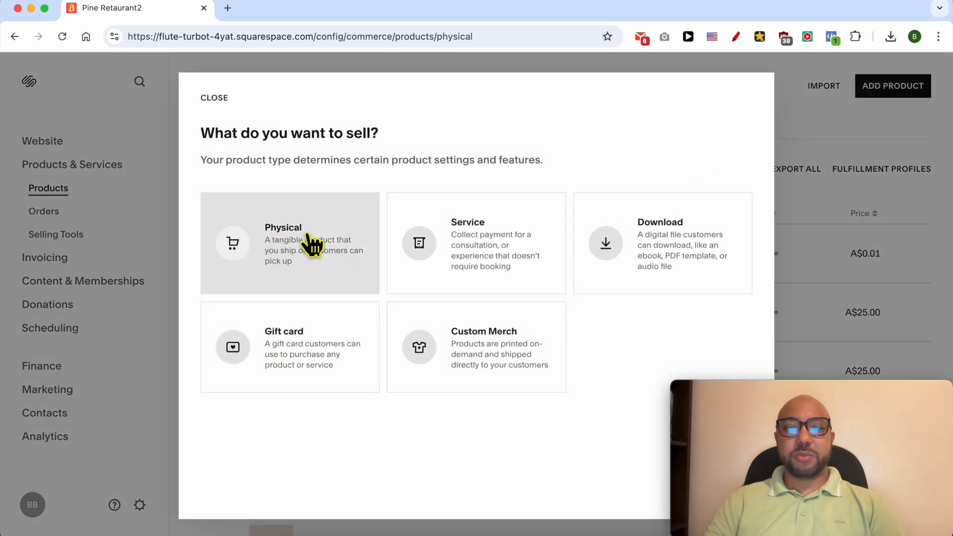
mouse_move(693, 241)
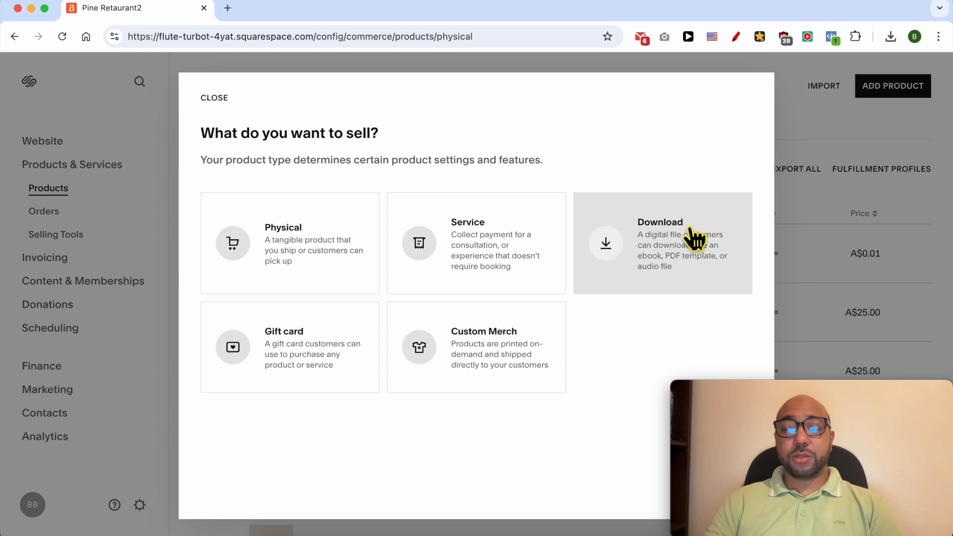
mouse_move(286, 353)
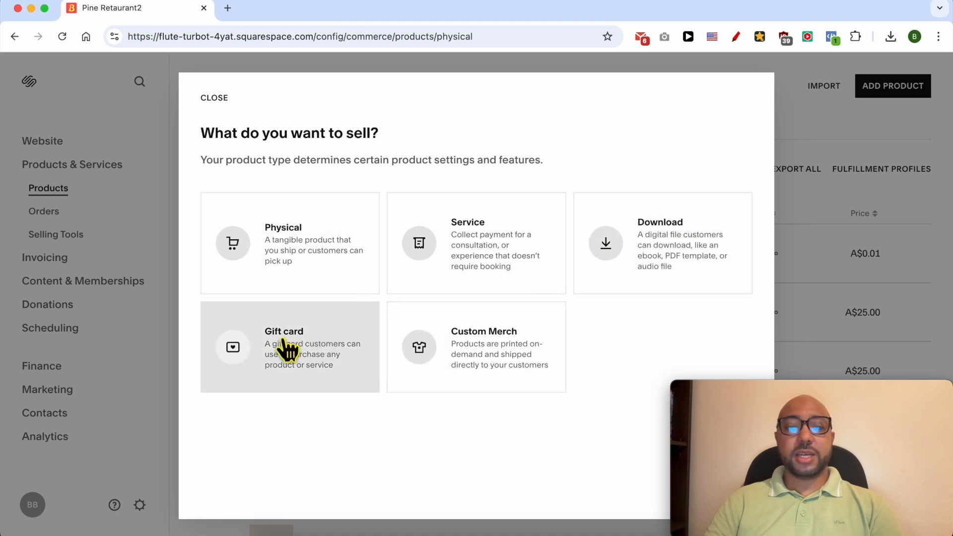
mouse_move(505, 349)
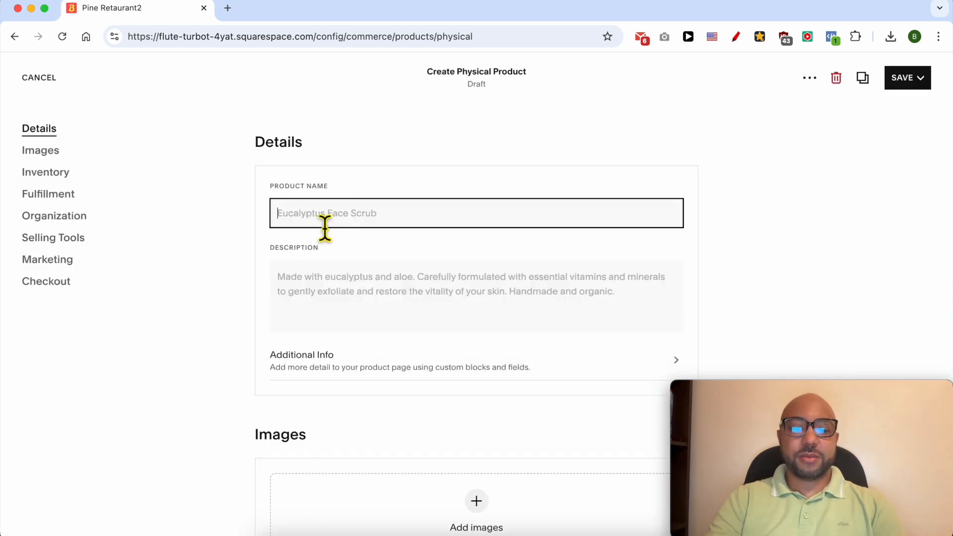
Step: Name the product 'T-shirt' and describe it as 'Made in china.'
type("T-shirt")
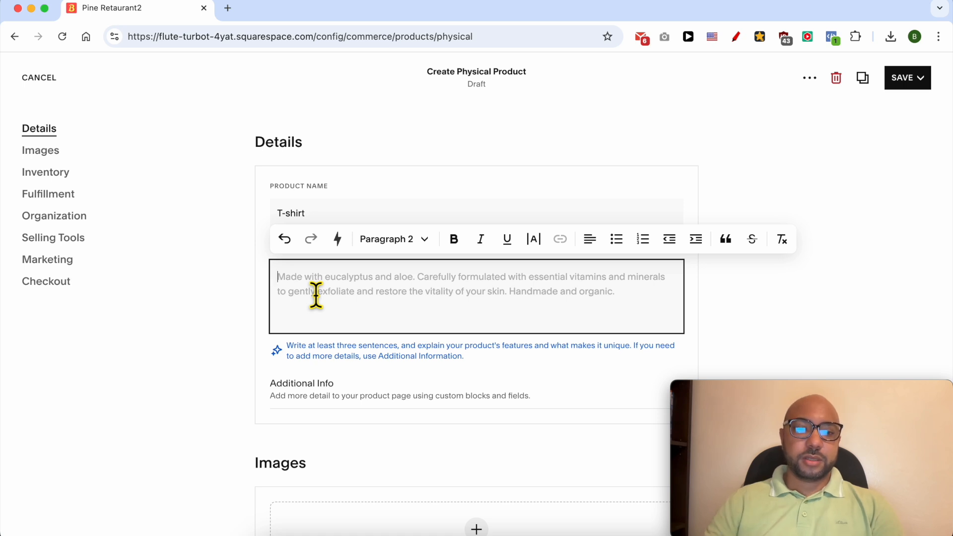
type("MAde")
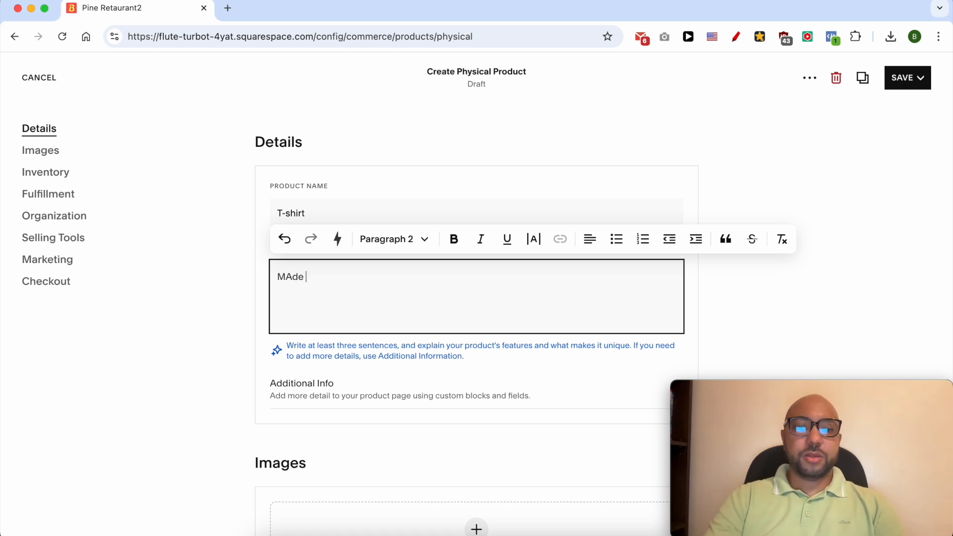
type("Made in ch")
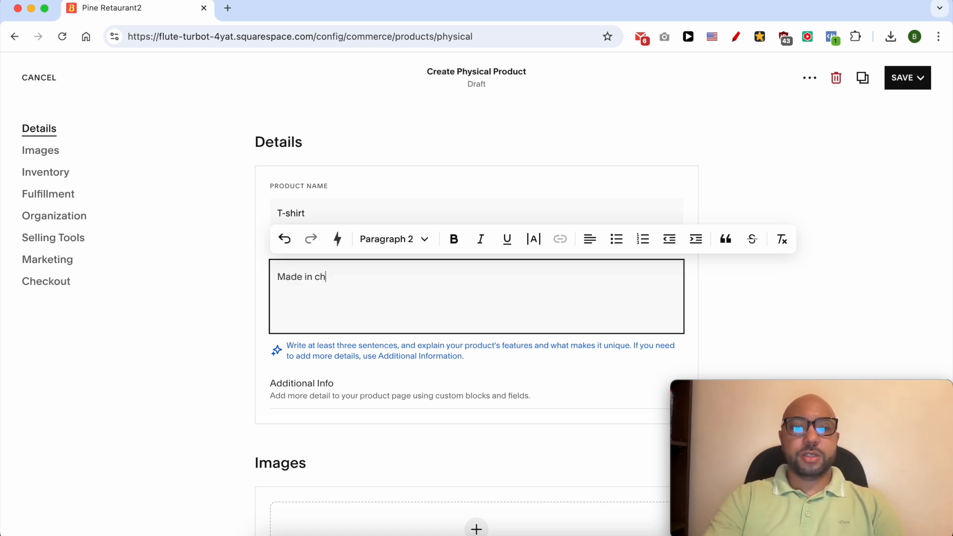
type("ina.")
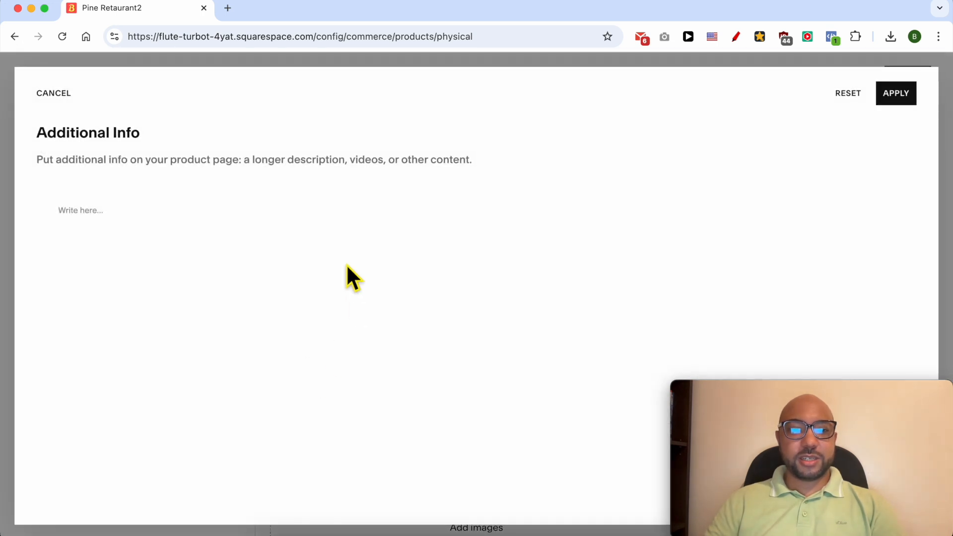
Step: Write 'additional info here' in Additional Info and apply it to the product
left_click(81, 211)
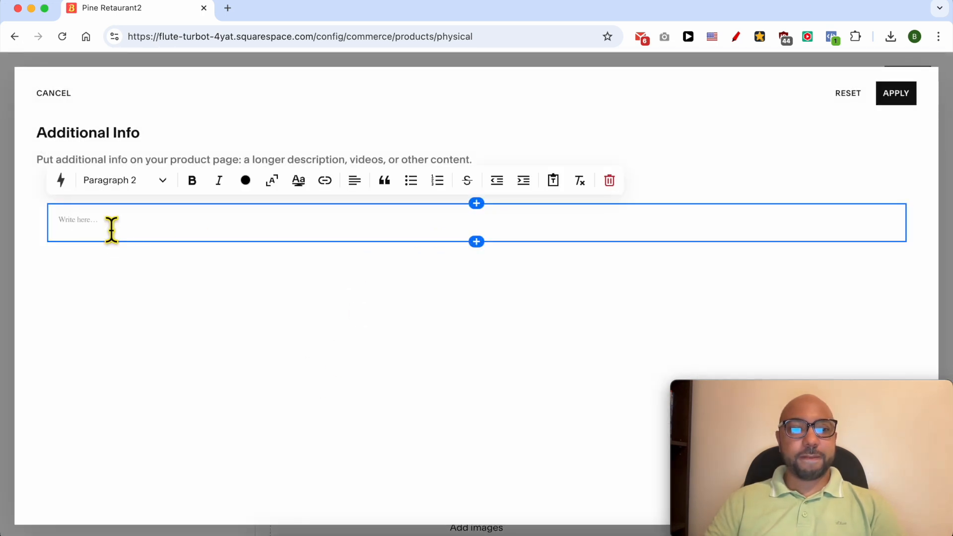
type("additional")
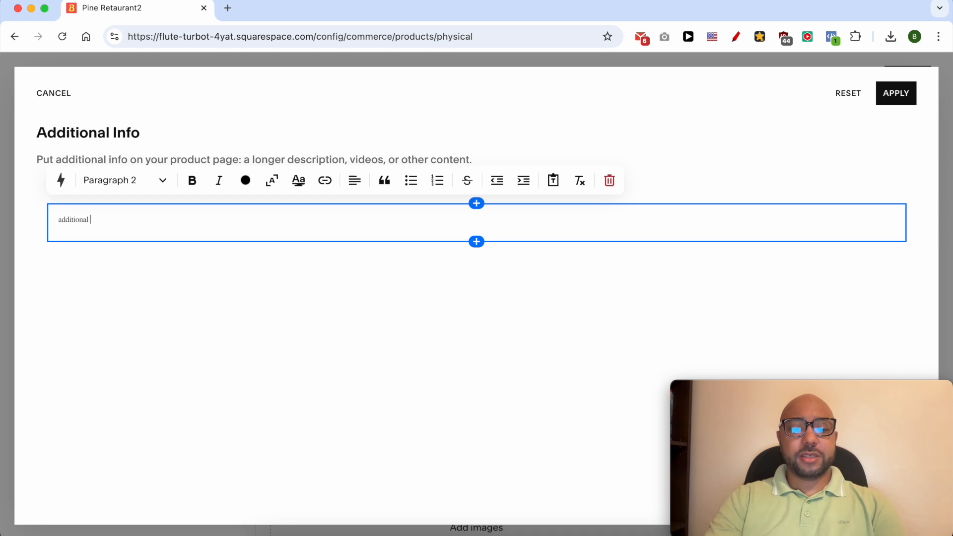
type("info here")
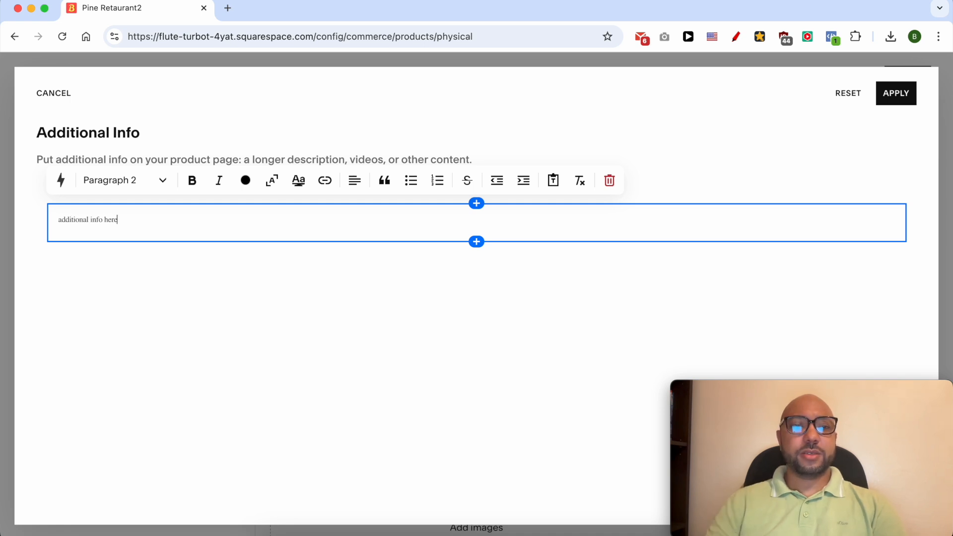
left_click(896, 93)
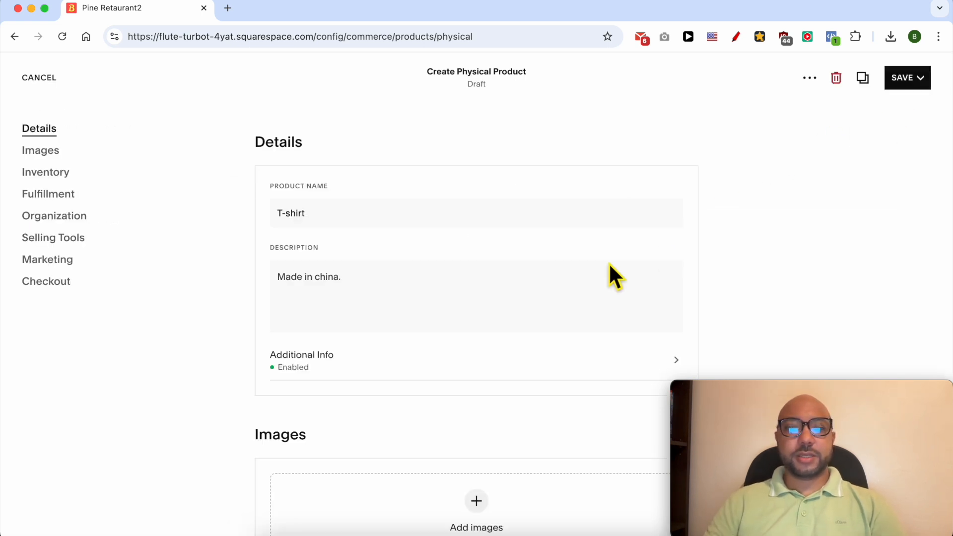
Step: Upload an image file from the computer as the T-shirt's product image
scroll("down", 3)
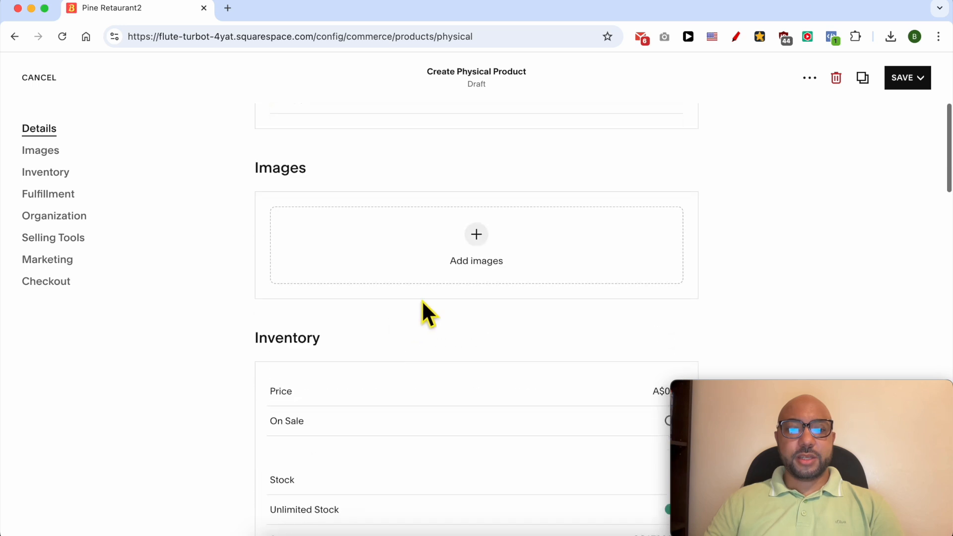
left_click(476, 245)
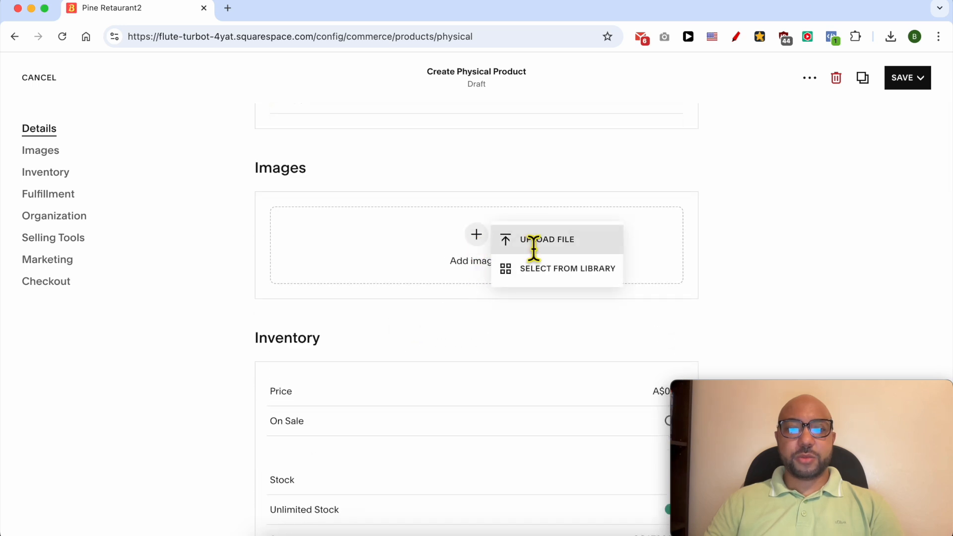
mouse_move(581, 278)
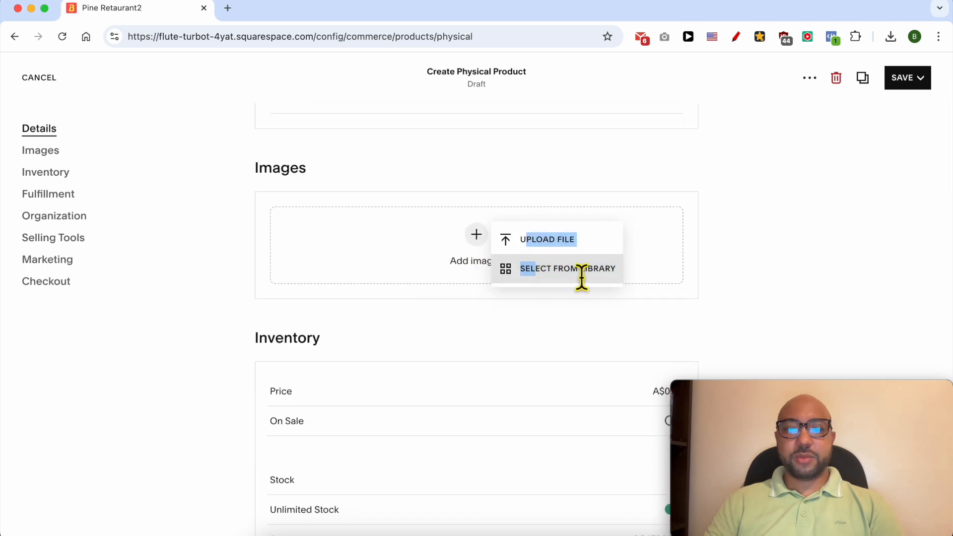
left_click(547, 240)
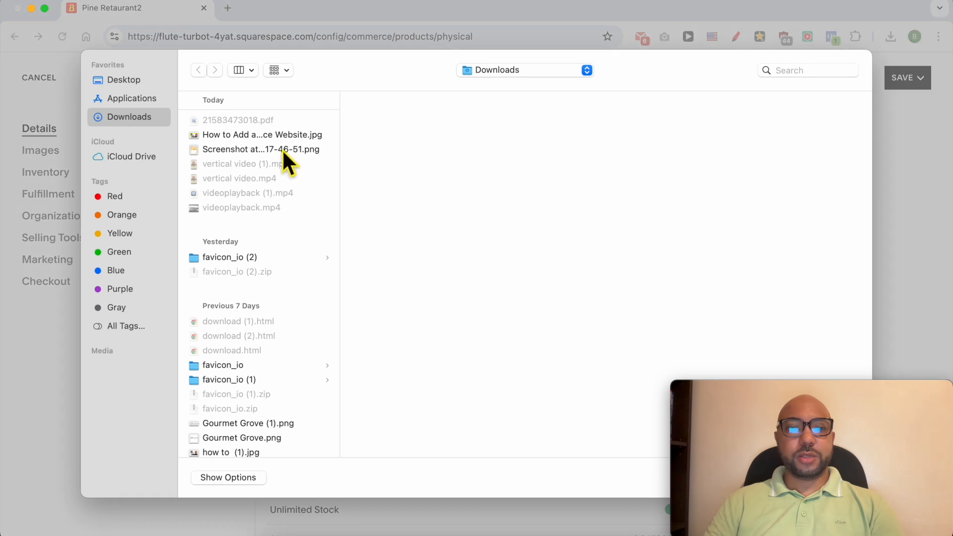
left_click(249, 423)
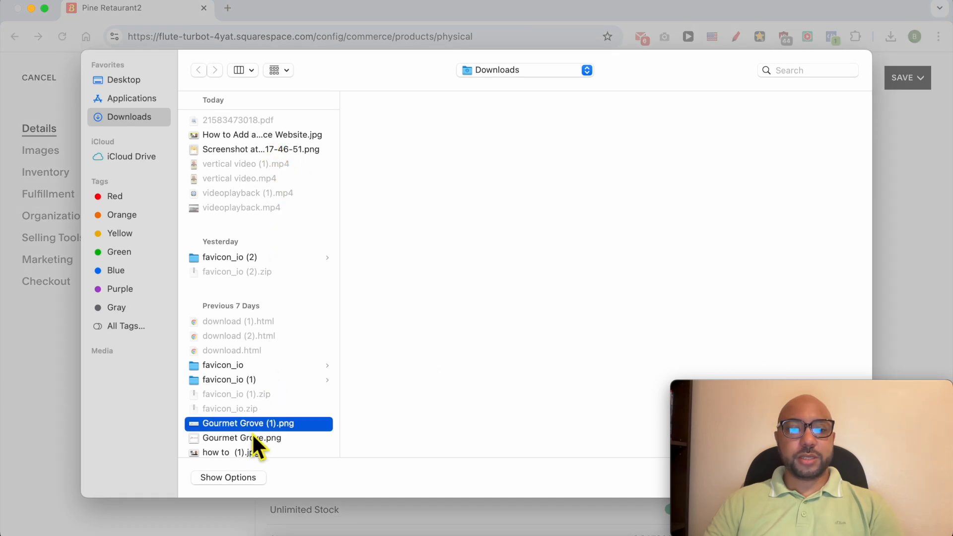
left_click(230, 452)
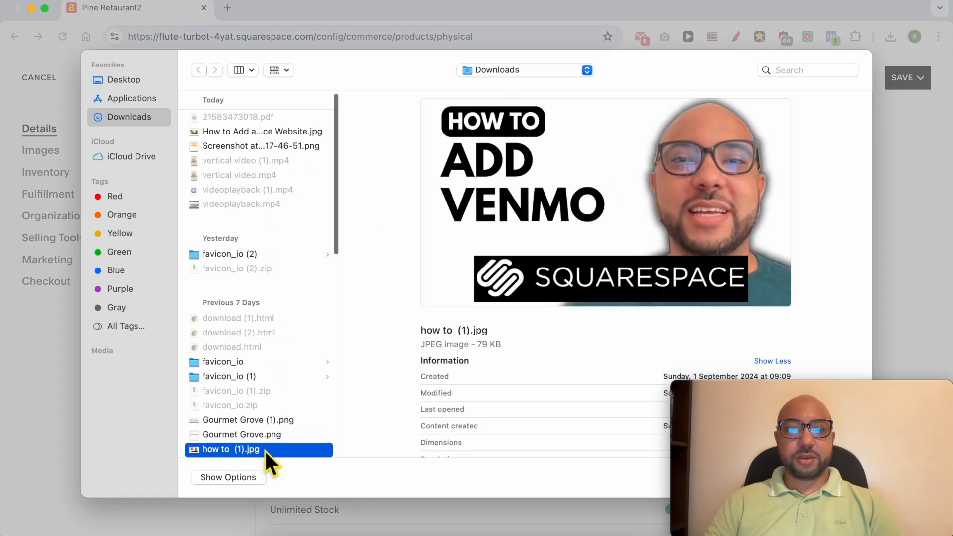
scroll("down", 3)
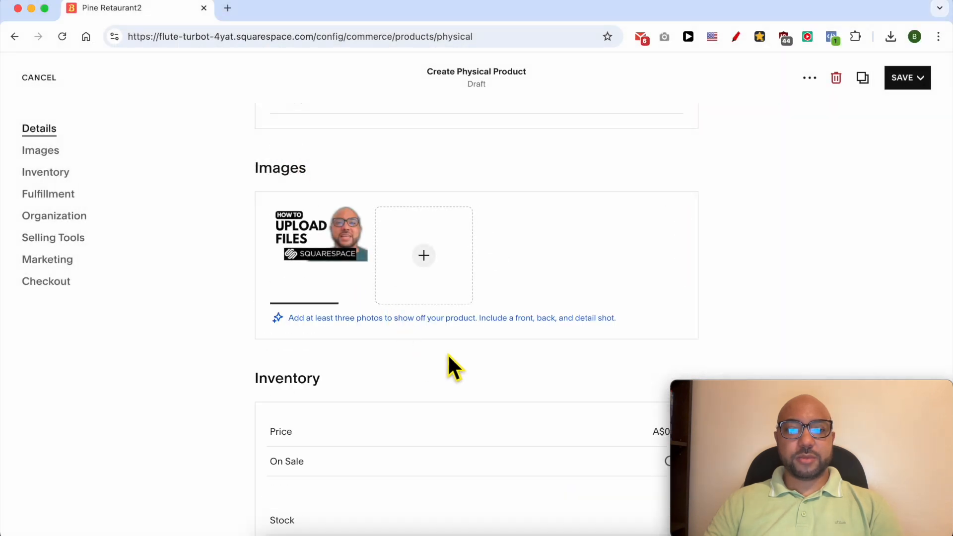
mouse_move(424, 255)
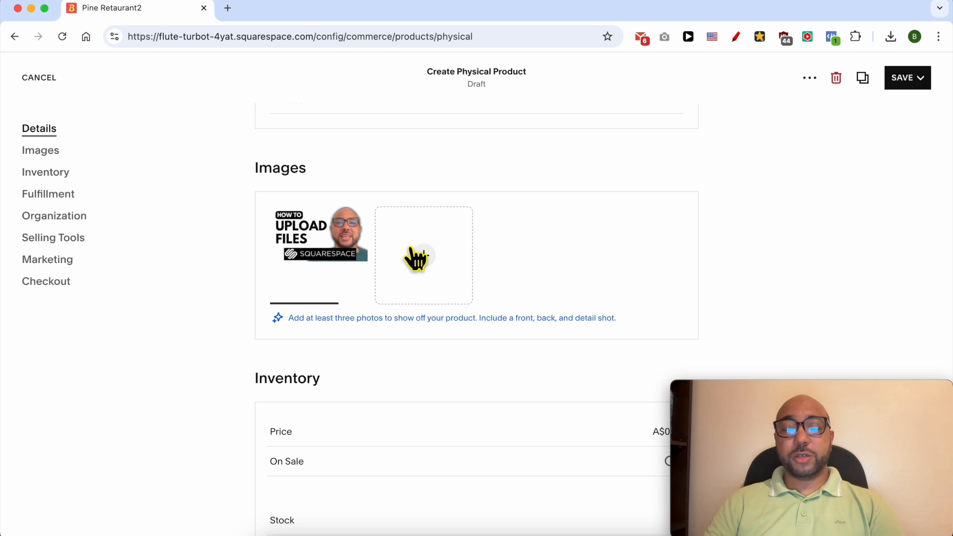
scroll("down", 3)
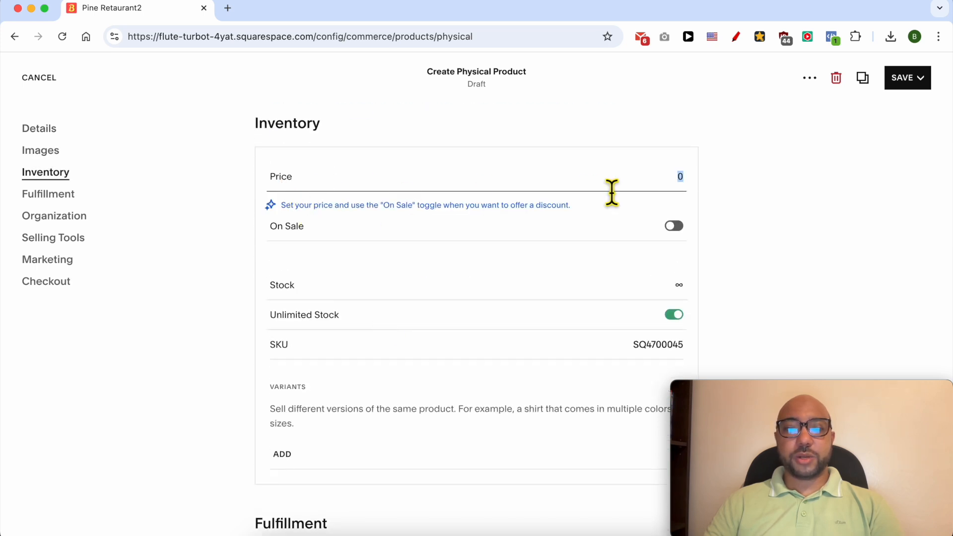
Step: Price the T-shirt at 24, on sale for 19, with unlimited stock off and stock 17
type("24.00")
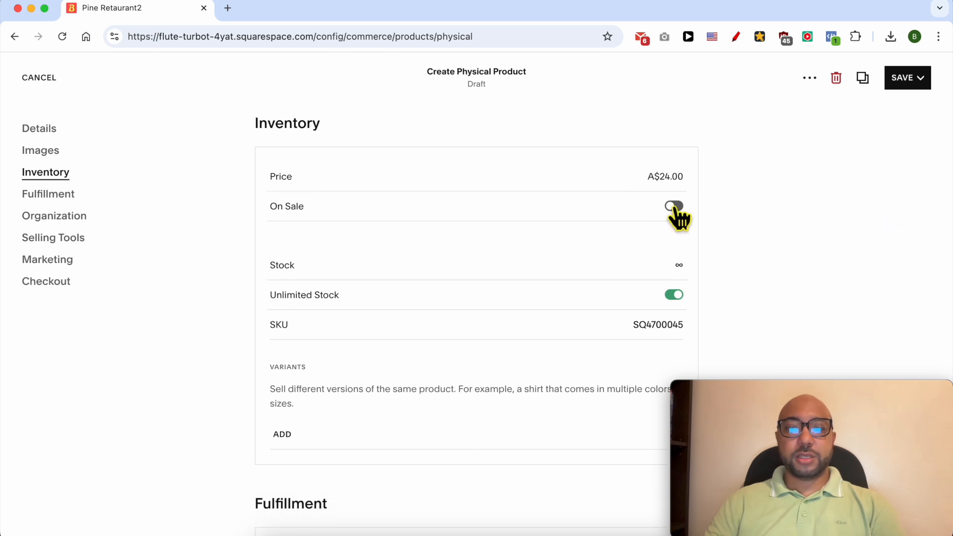
left_click(673, 207)
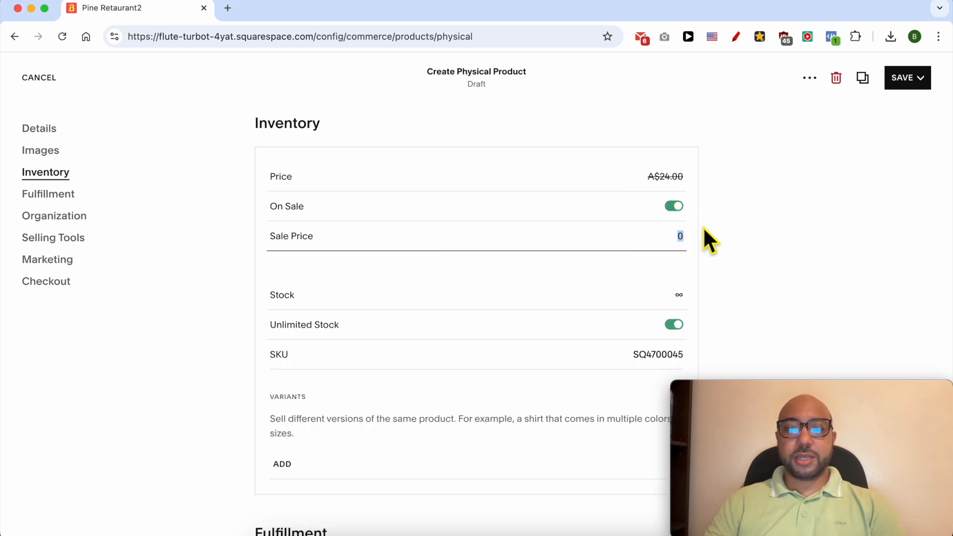
type("19.00")
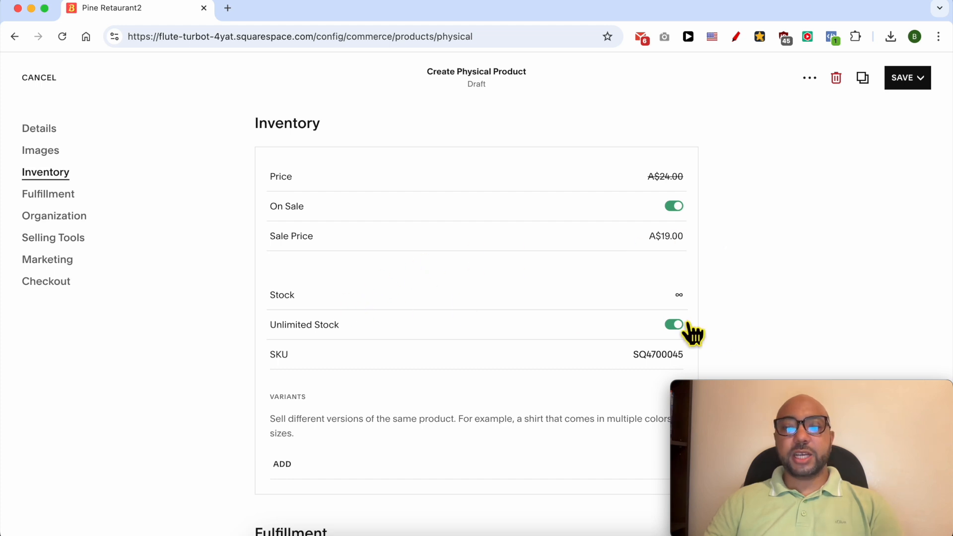
left_click(673, 324)
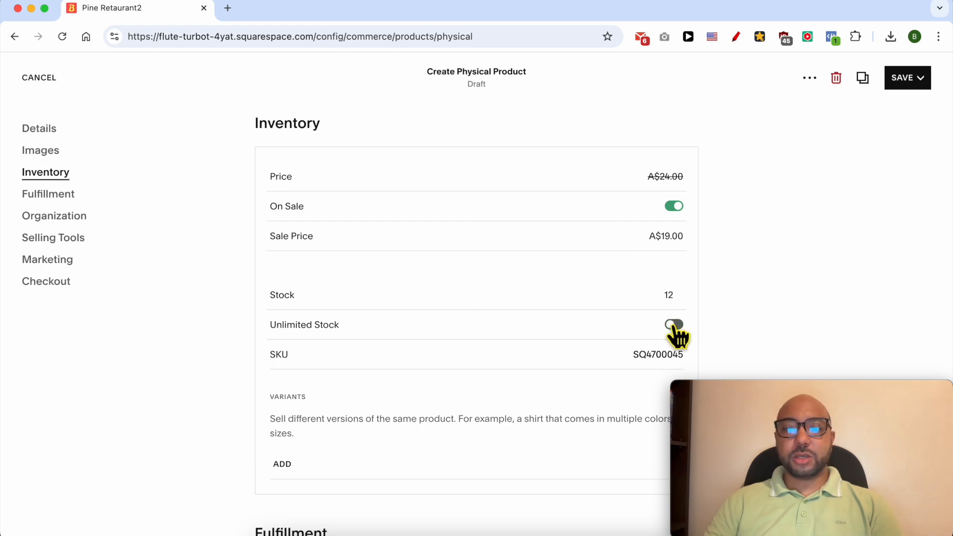
left_click(678, 291)
type("17")
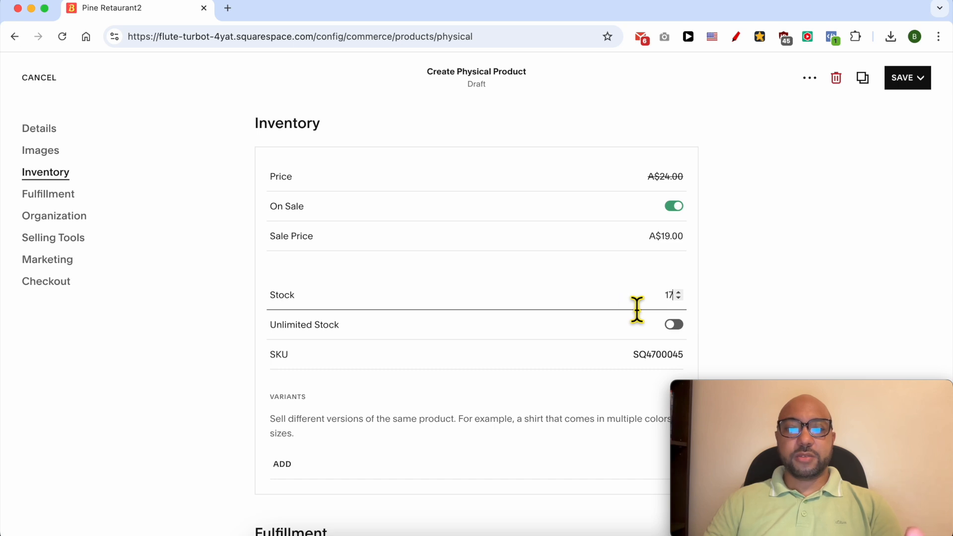
scroll("down", 3)
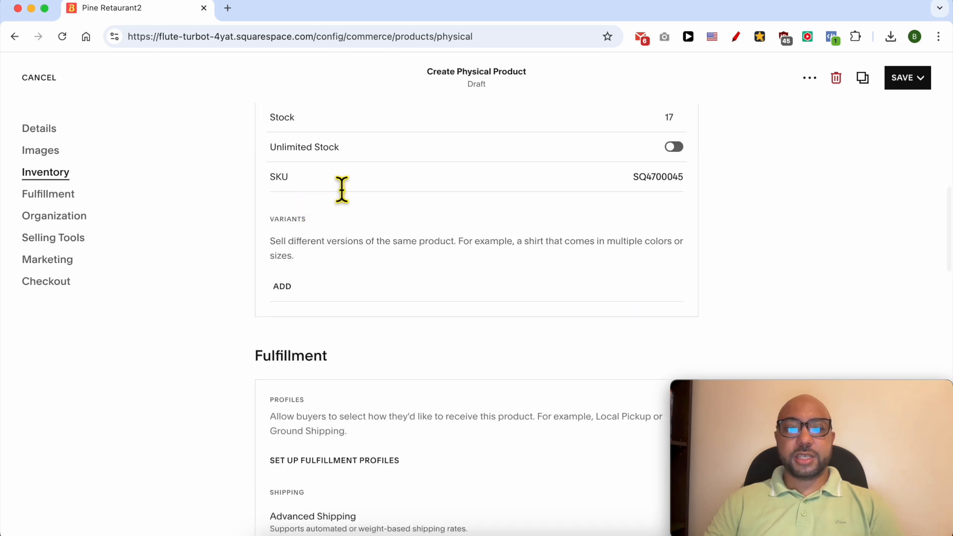
mouse_move(329, 298)
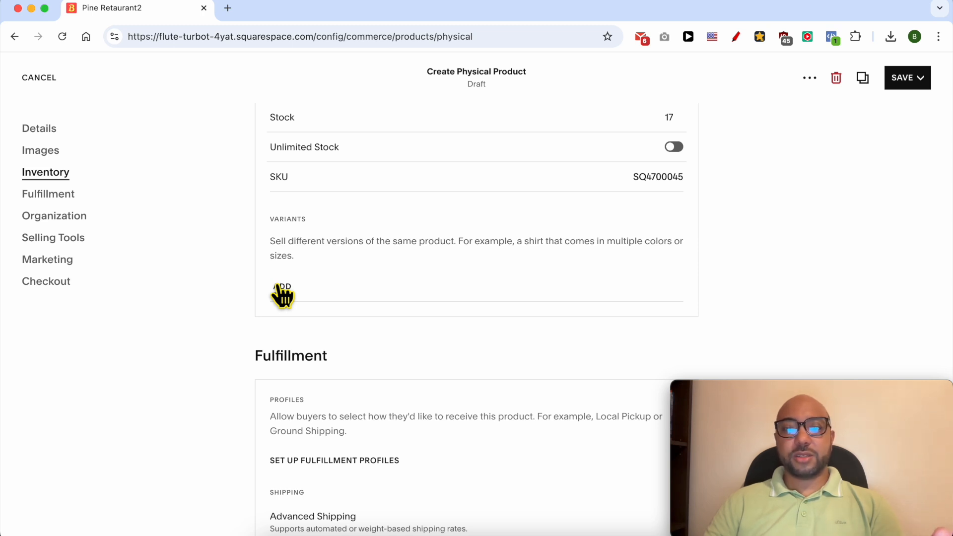
Step: Add a Custom variant option and start filling its name and values
left_click(282, 286)
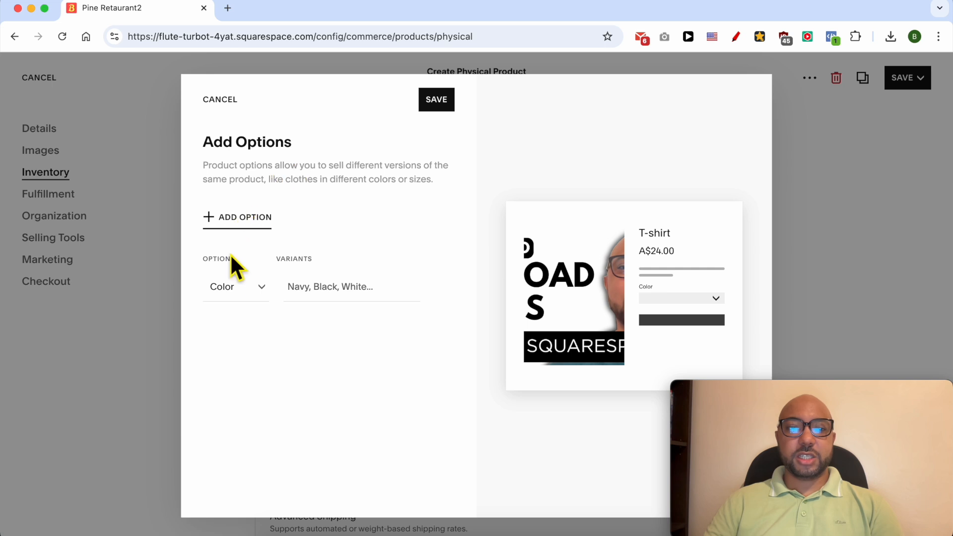
left_click(236, 286)
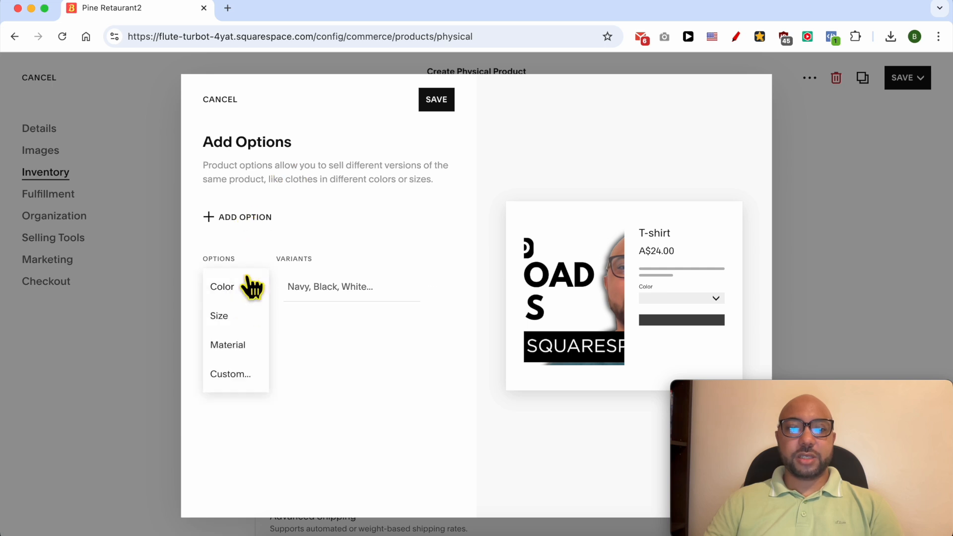
left_click(222, 286)
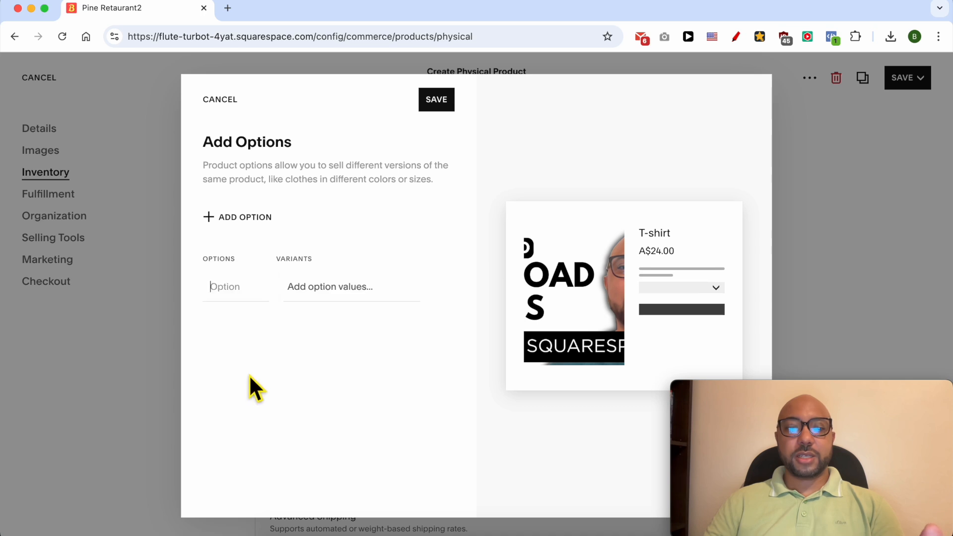
left_click(236, 286)
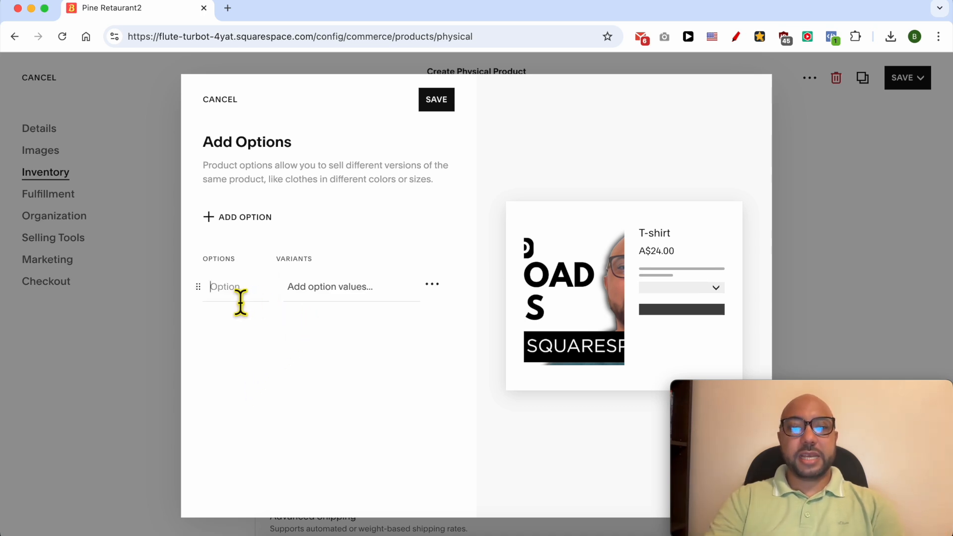
mouse_move(324, 292)
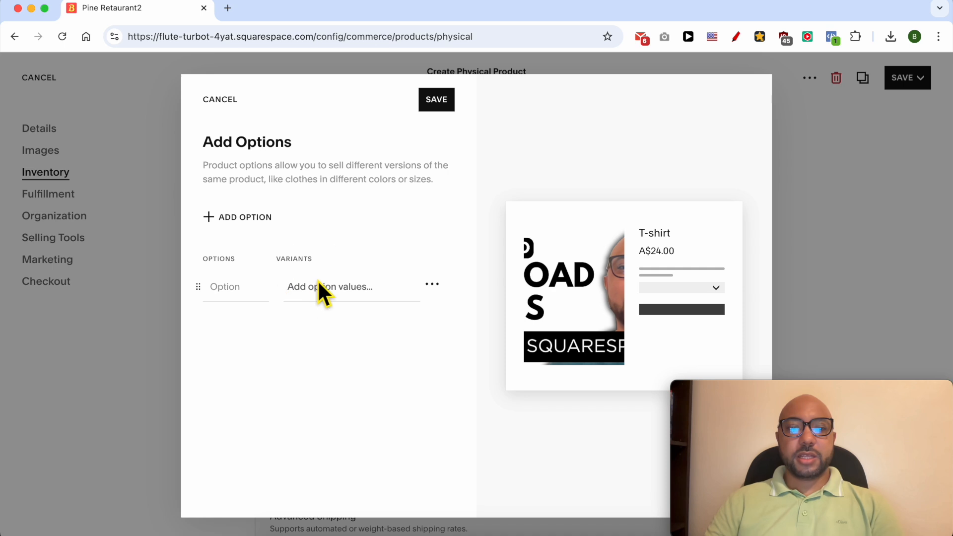
left_click(330, 286)
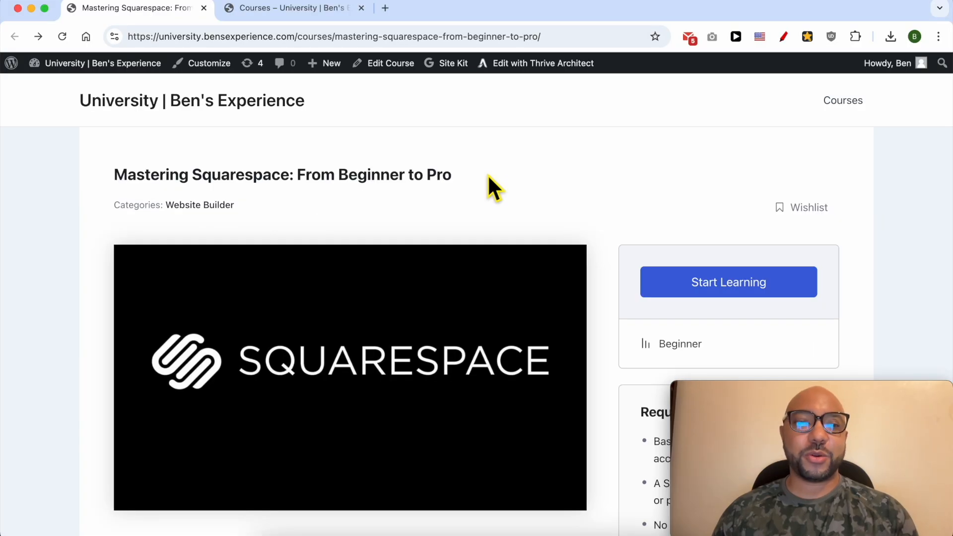
mouse_move(481, 188)
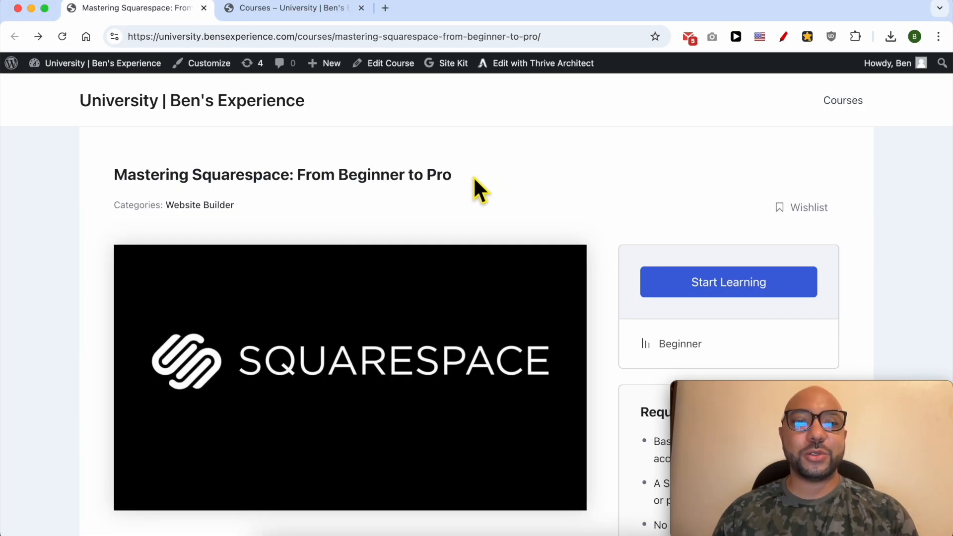
Step: Highlight the site and course titles and move down to Course Content
double_click(193, 101)
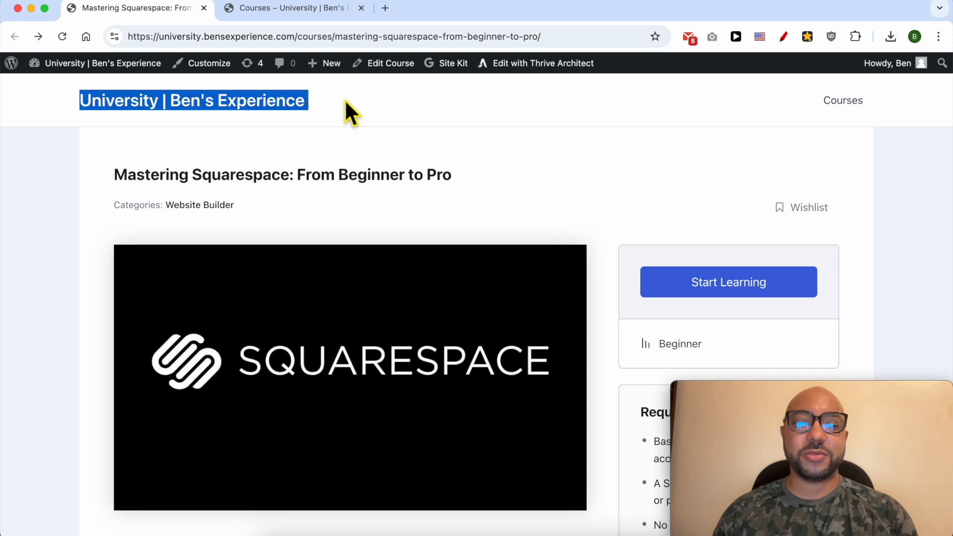
double_click(283, 175)
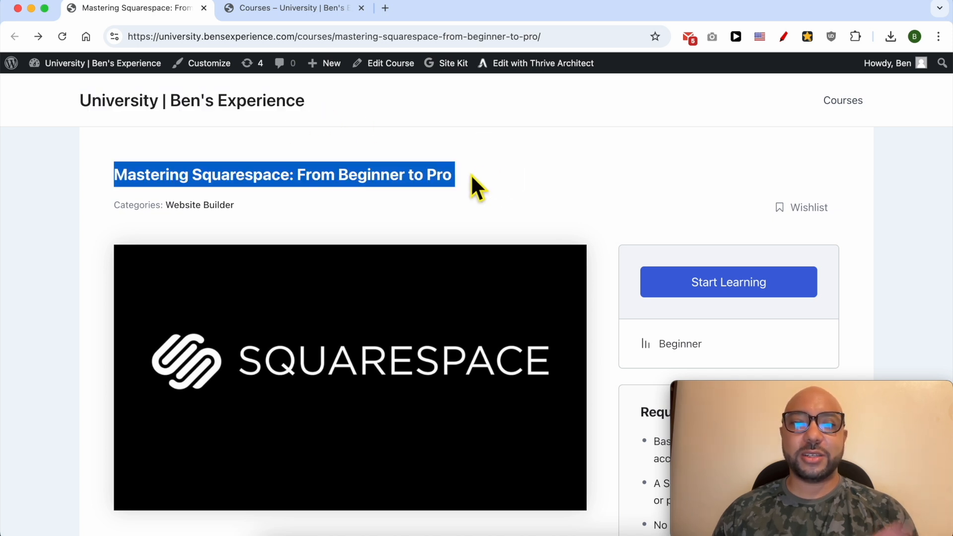
scroll("down", 3)
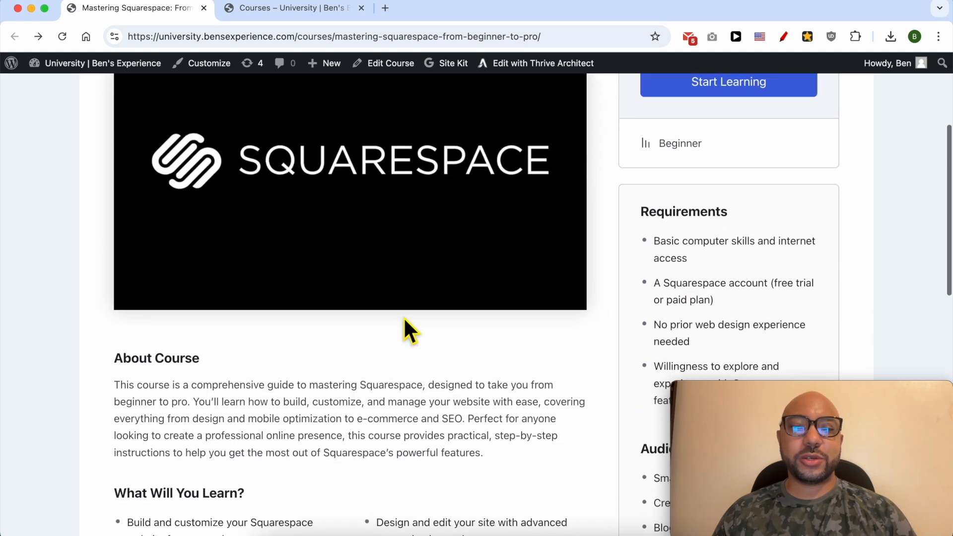
scroll("down", 3)
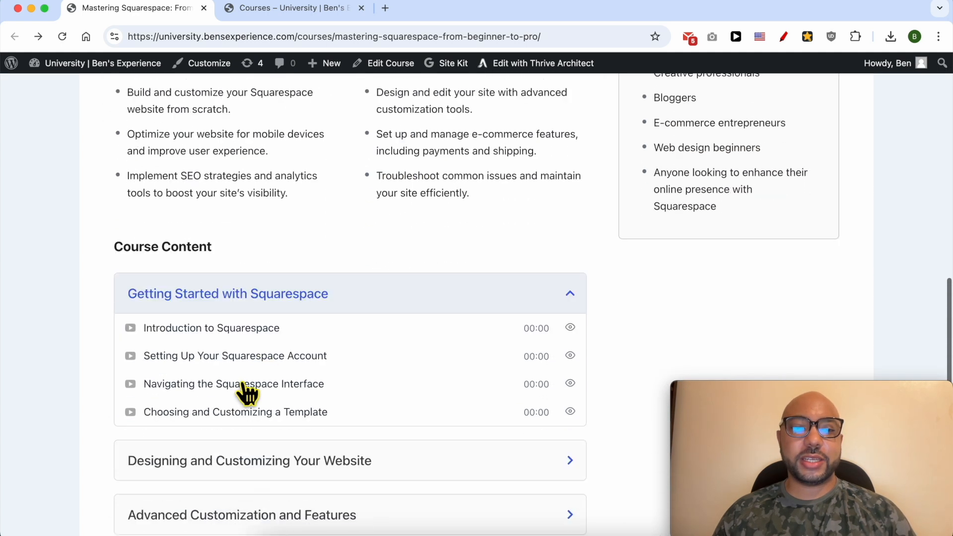
scroll("down", 3)
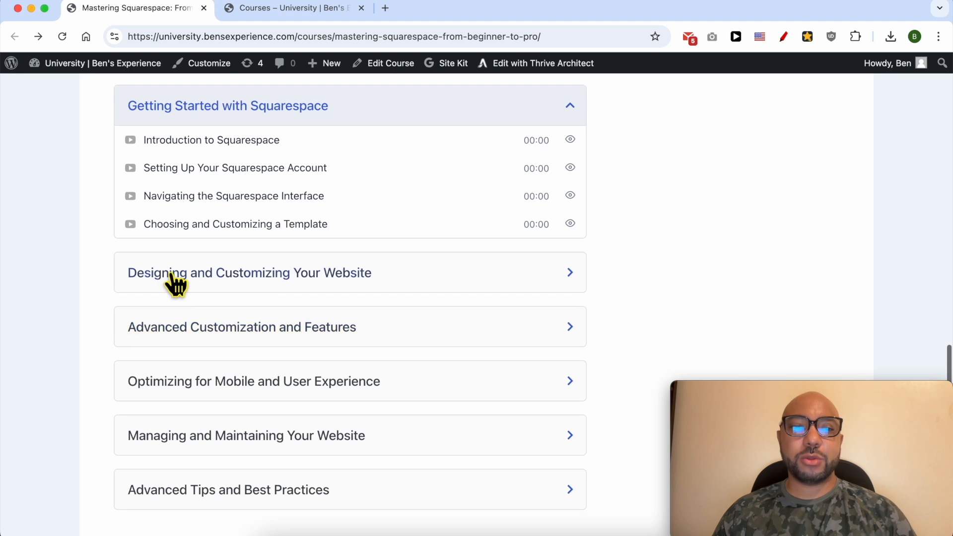
Step: Expand the Designing and Customizing, Optimizing for Mobile, and Advanced Tips sections
left_click(249, 272)
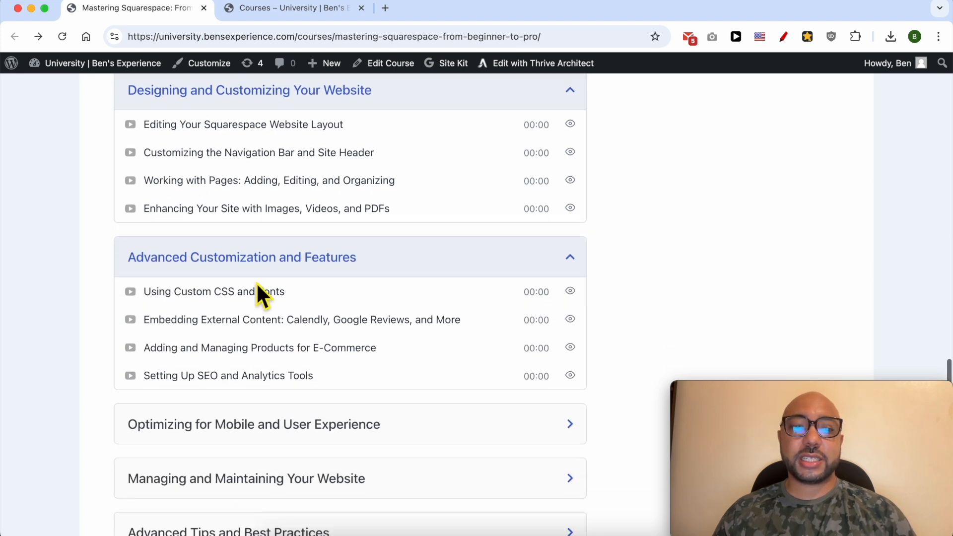
left_click(254, 424)
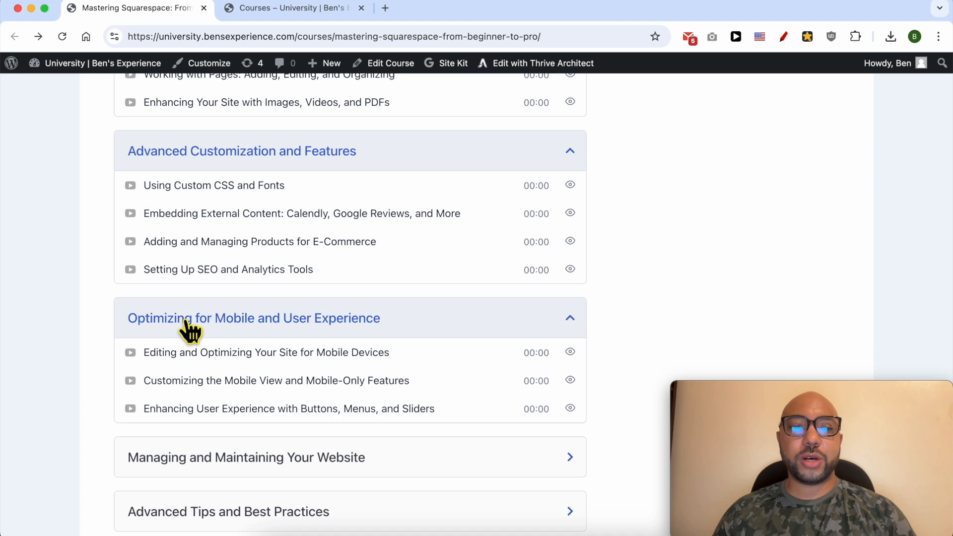
mouse_move(334, 338)
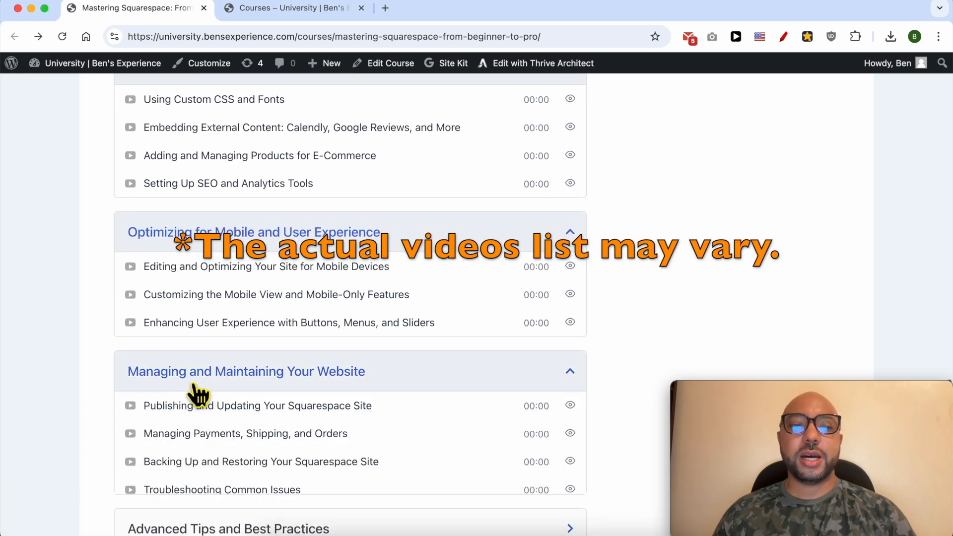
scroll("down", 3)
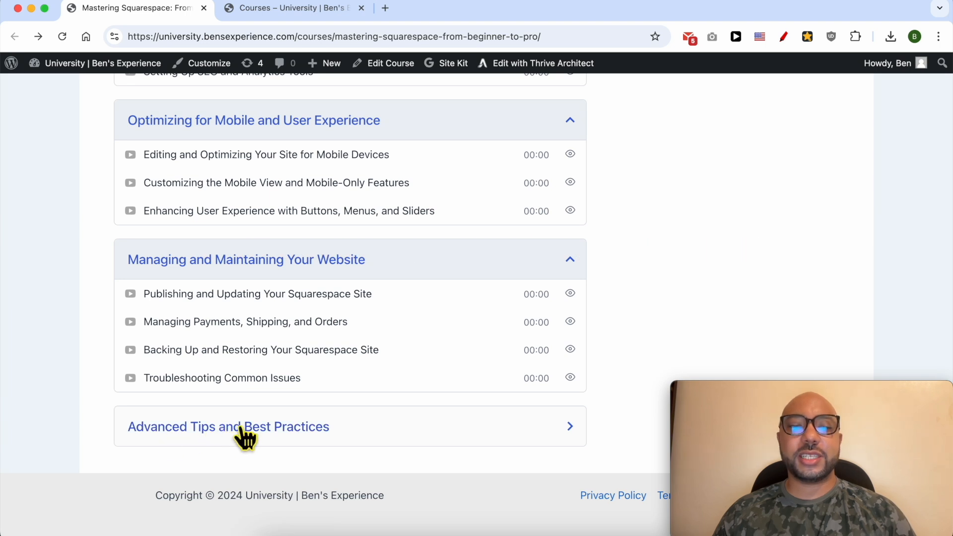
left_click(228, 426)
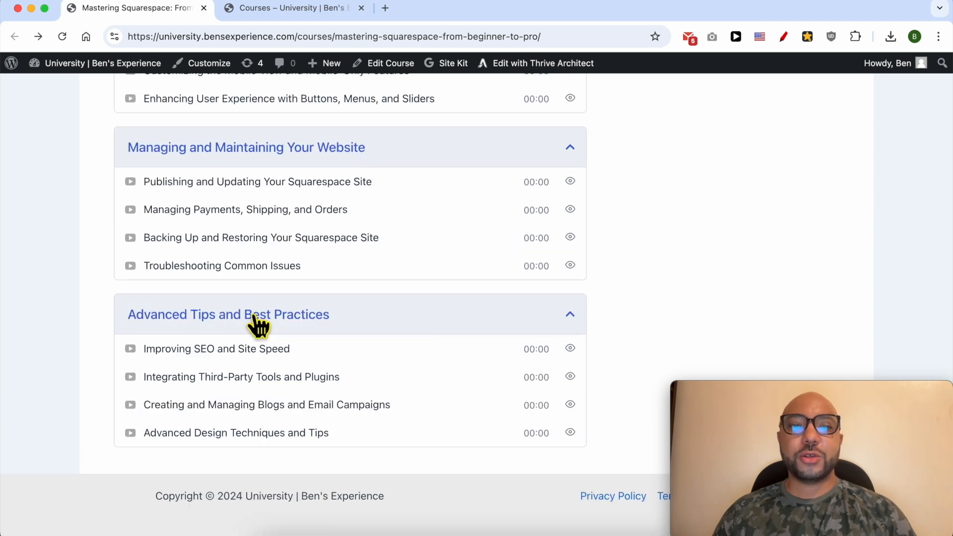
scroll("up", 3)
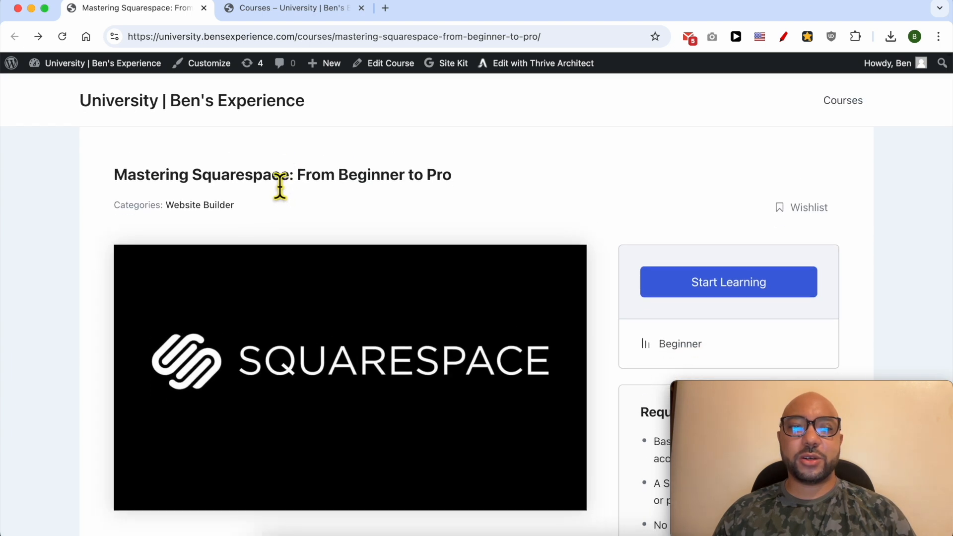
Step: Browse the Courses catalogue down to the Bluehost, HostGator, Namecheap and Hostinger courses
left_click(291, 8)
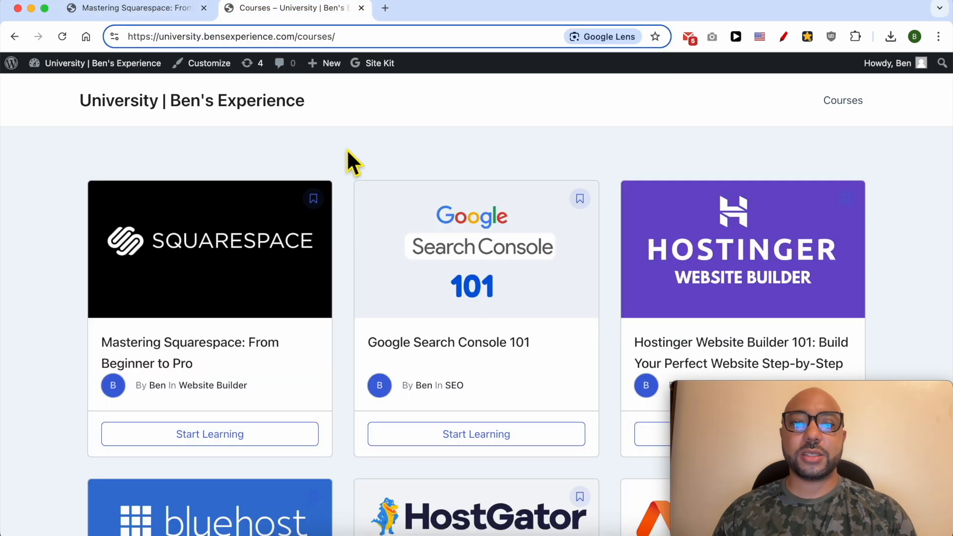
scroll("down", 3)
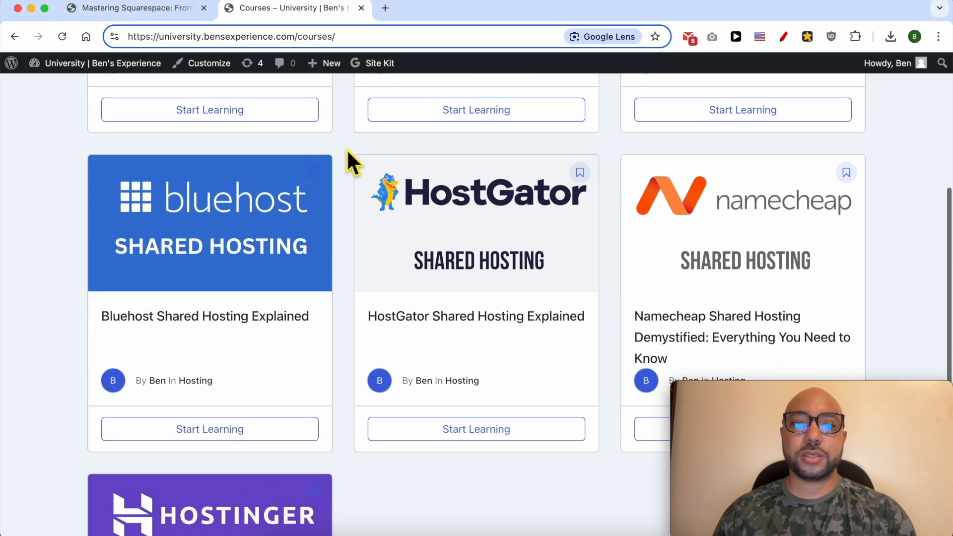
scroll("down", 3)
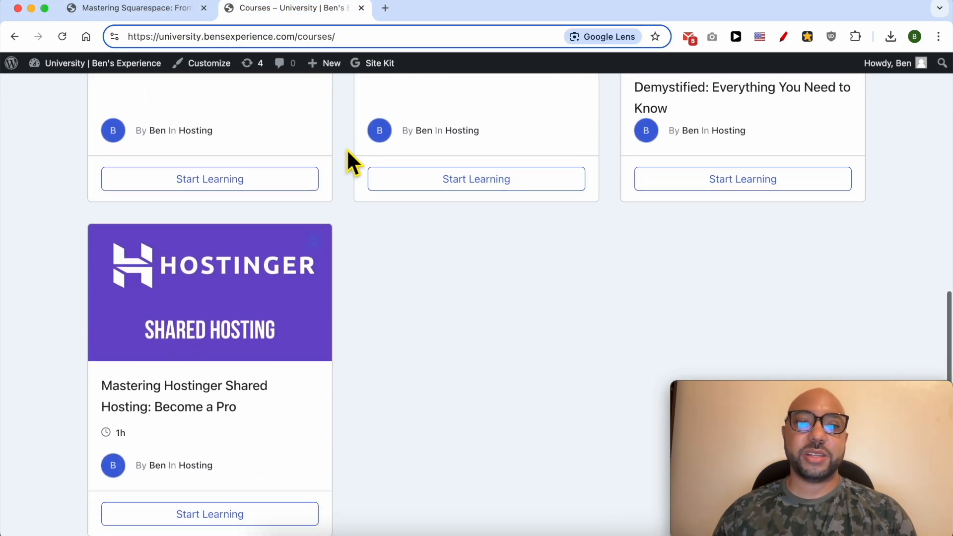
scroll("down", 3)
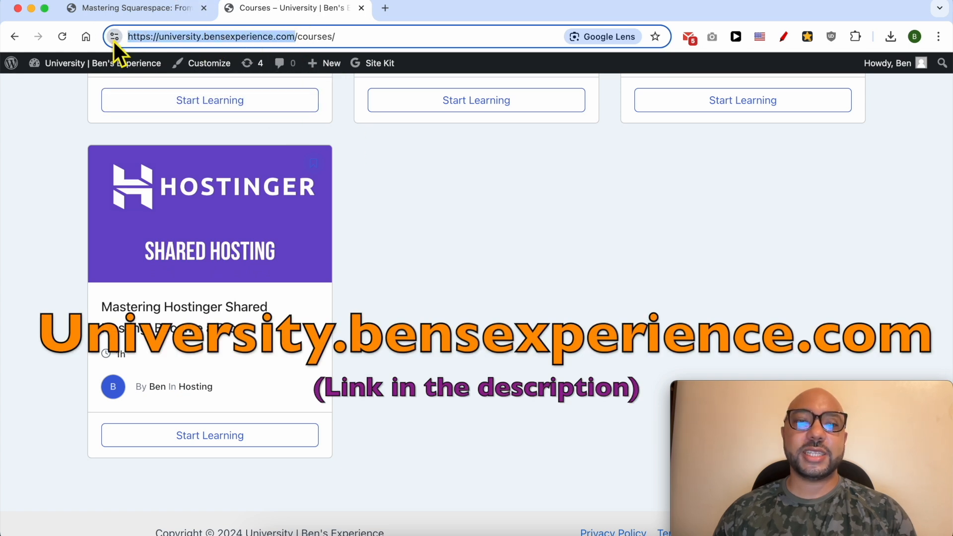
mouse_move(114, 37)
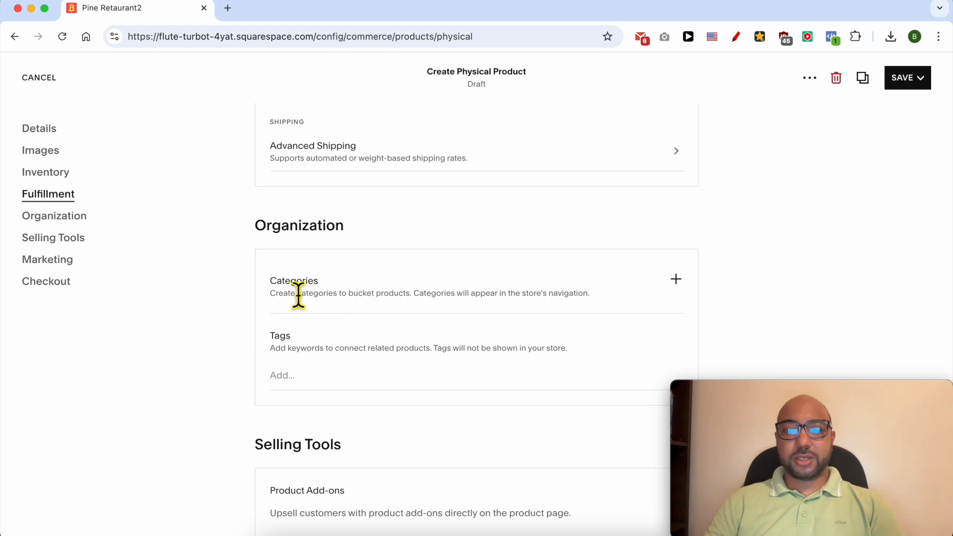
mouse_move(333, 357)
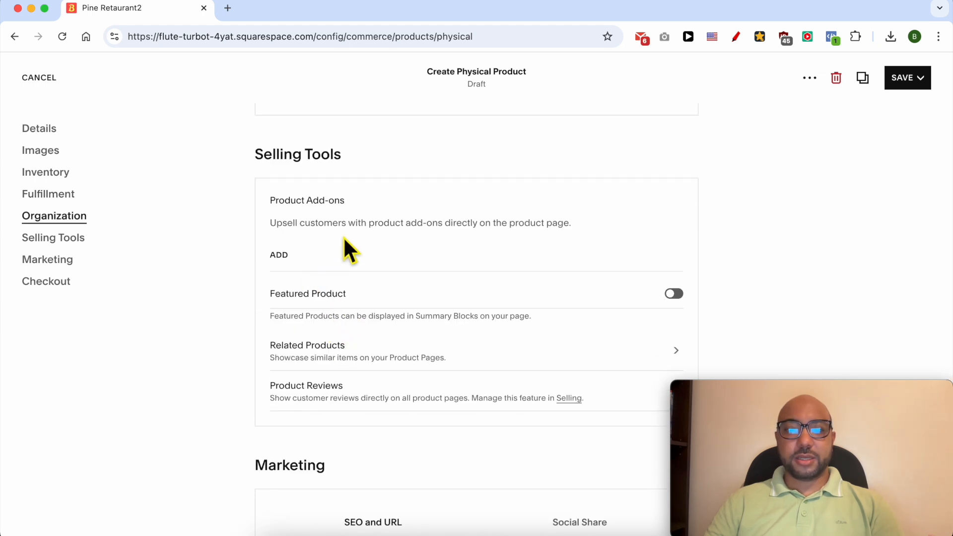
mouse_move(340, 231)
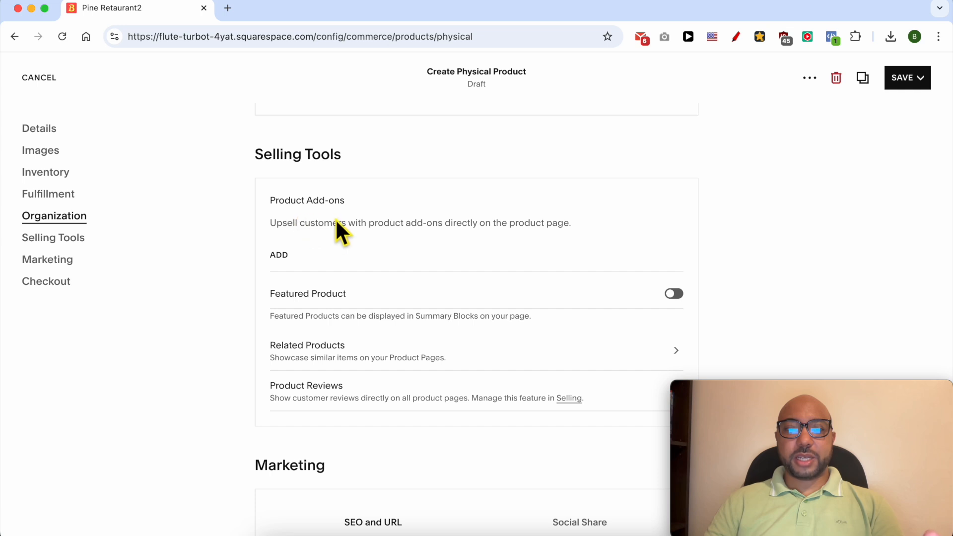
mouse_move(413, 248)
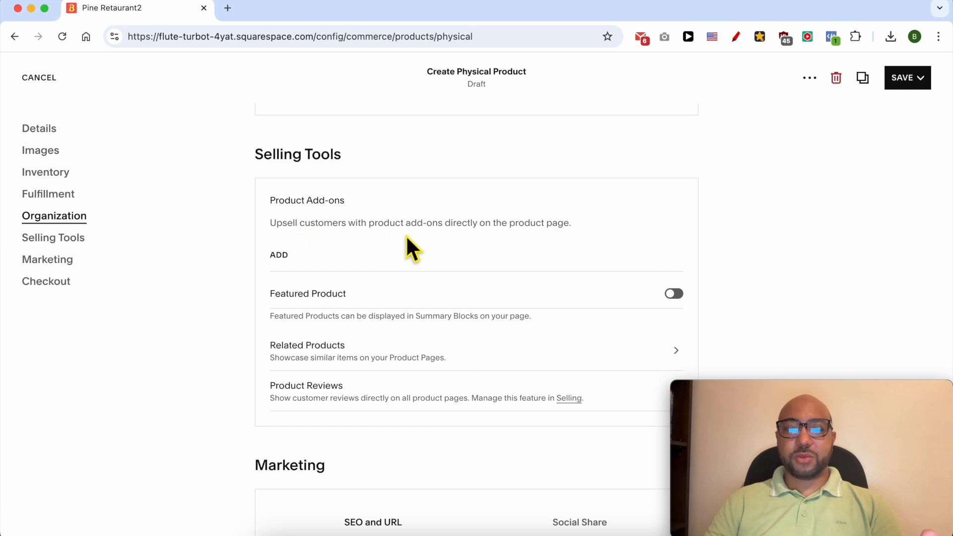
mouse_move(559, 238)
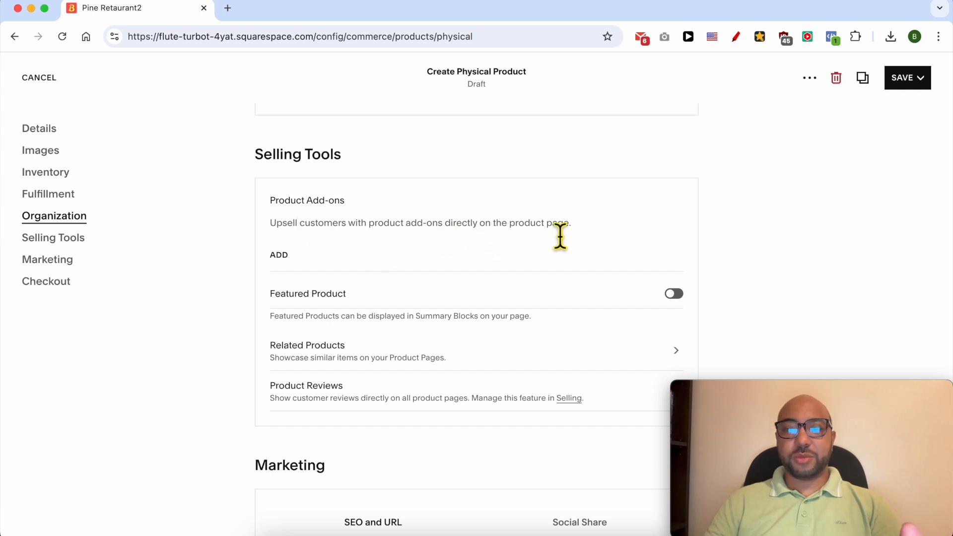
mouse_move(375, 313)
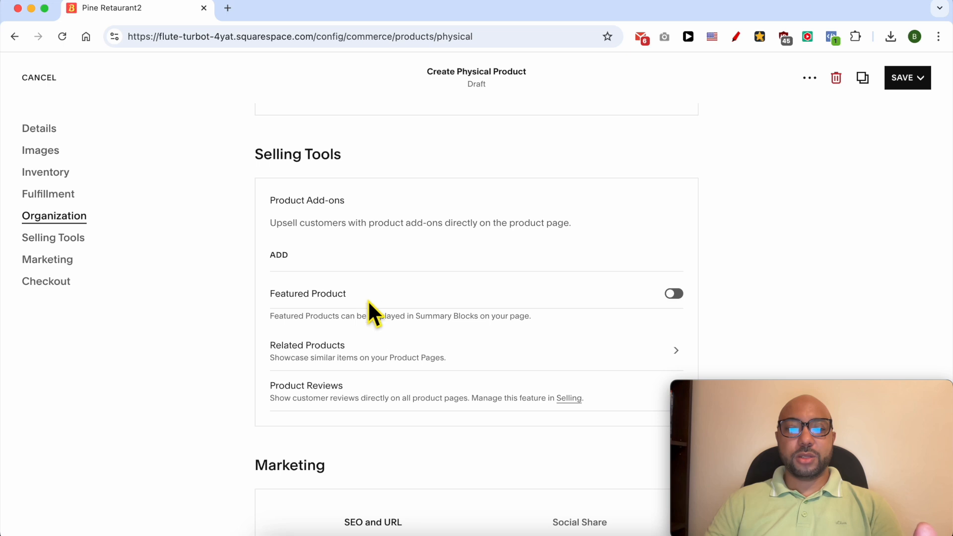
mouse_move(381, 353)
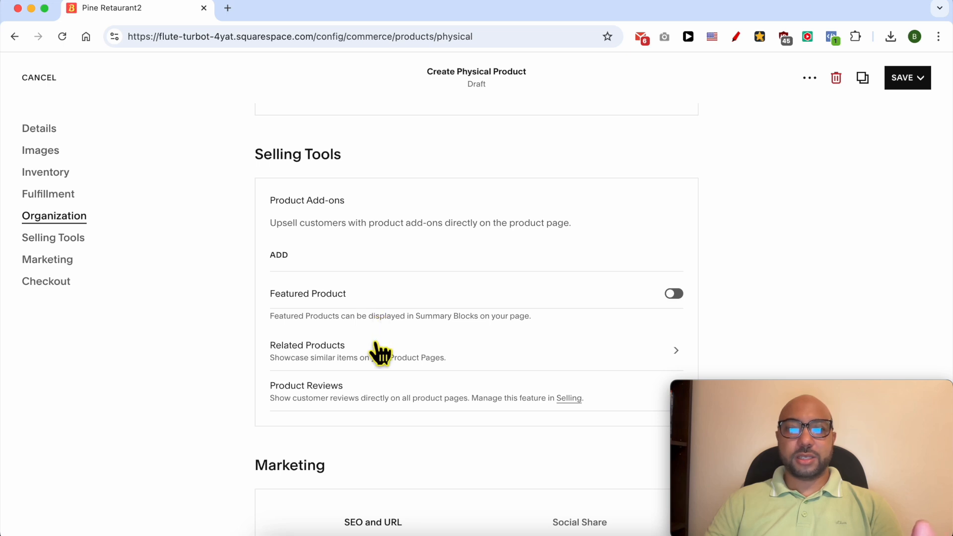
scroll("down", 3)
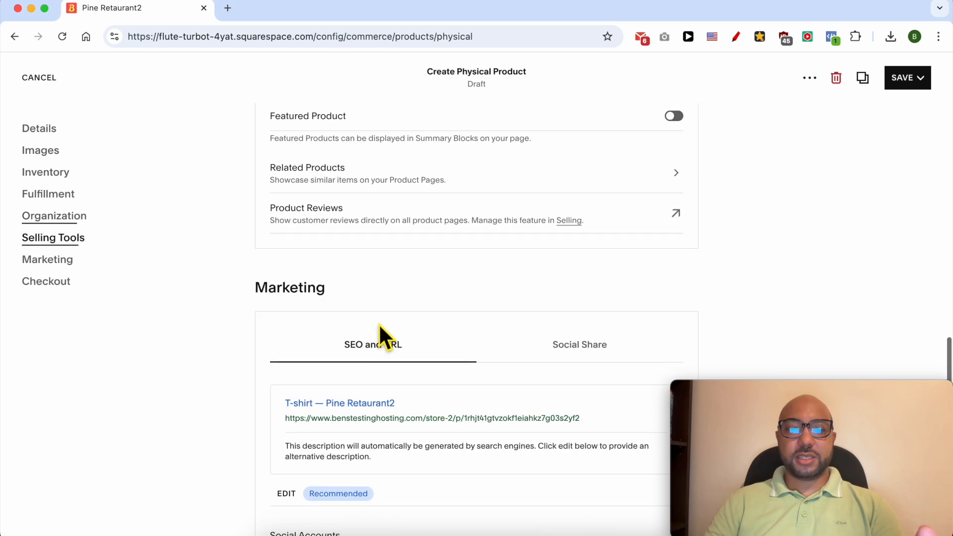
scroll("down", 3)
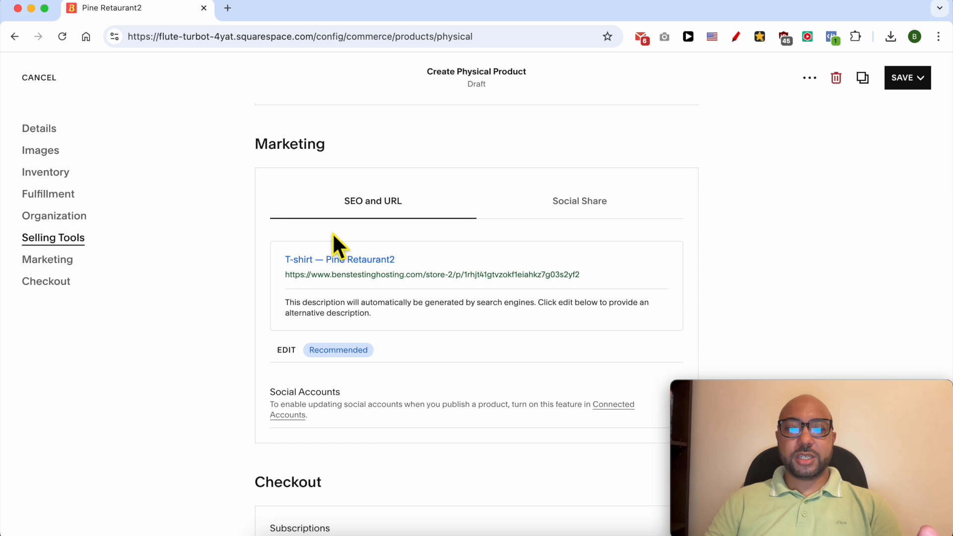
mouse_move(383, 229)
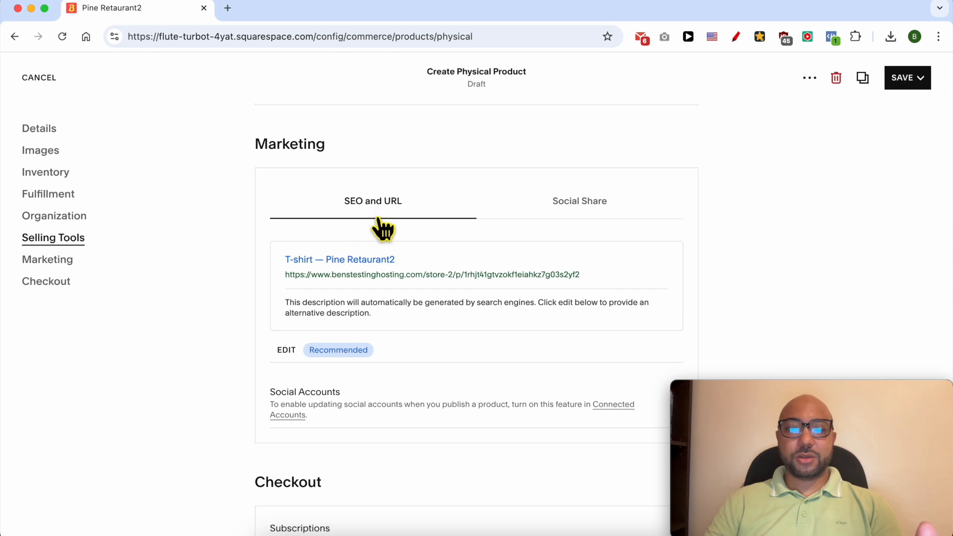
mouse_move(384, 274)
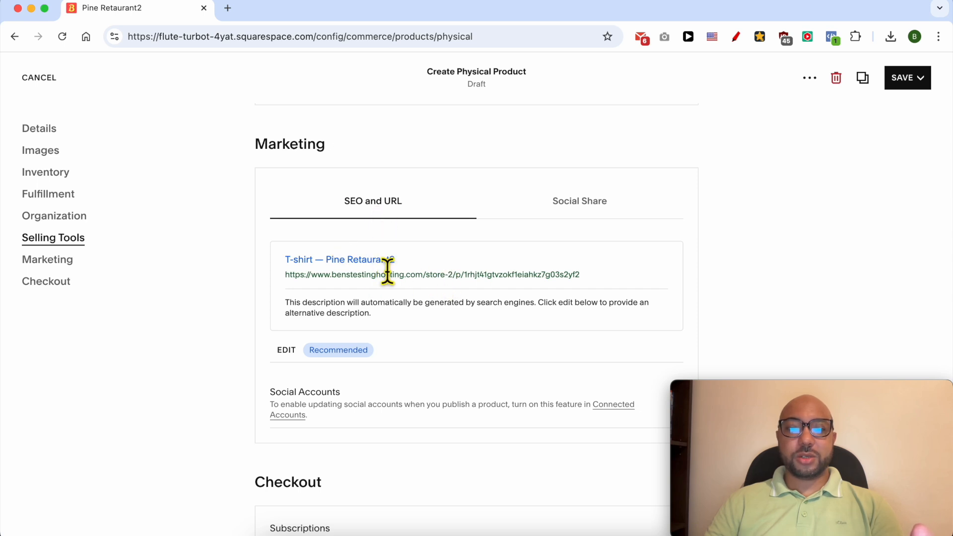
left_click(286, 350)
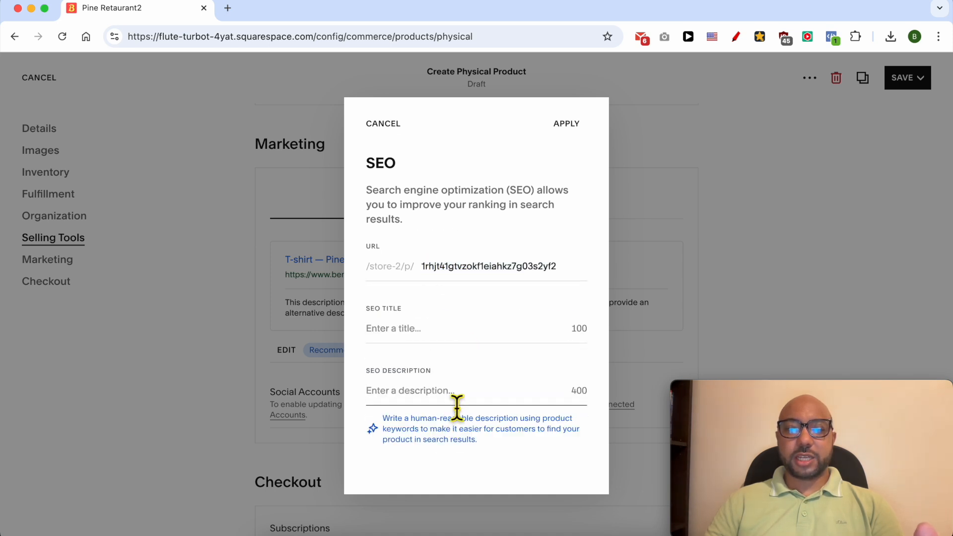
left_click(384, 124)
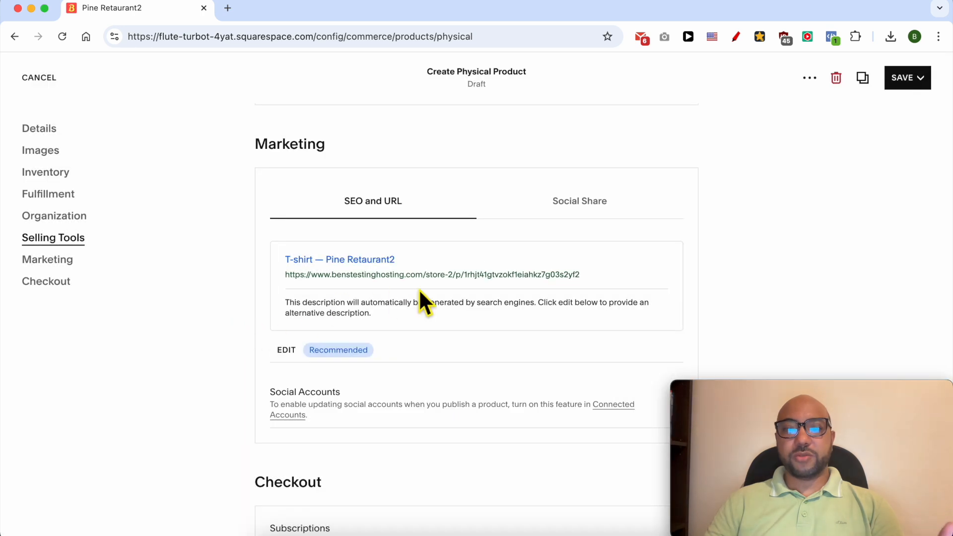
left_click(579, 201)
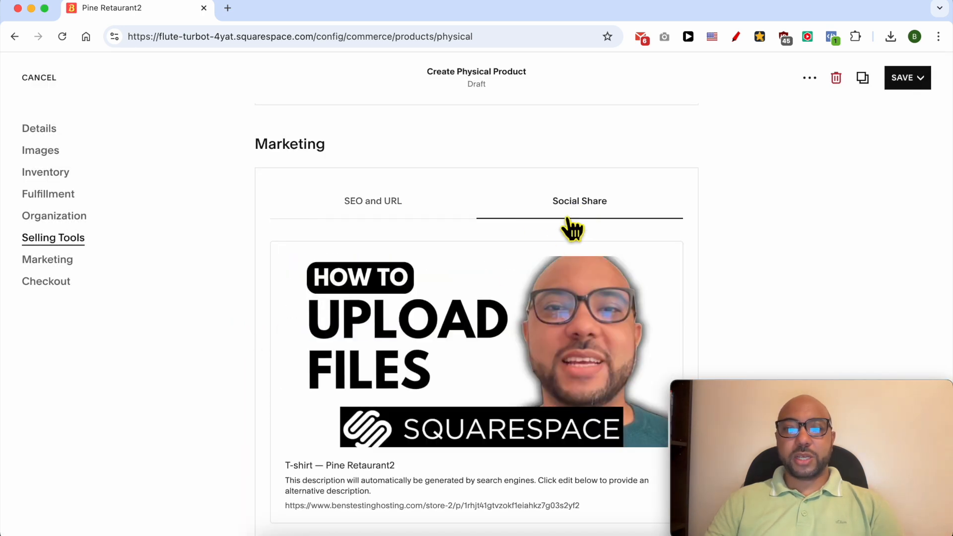
left_click(579, 200)
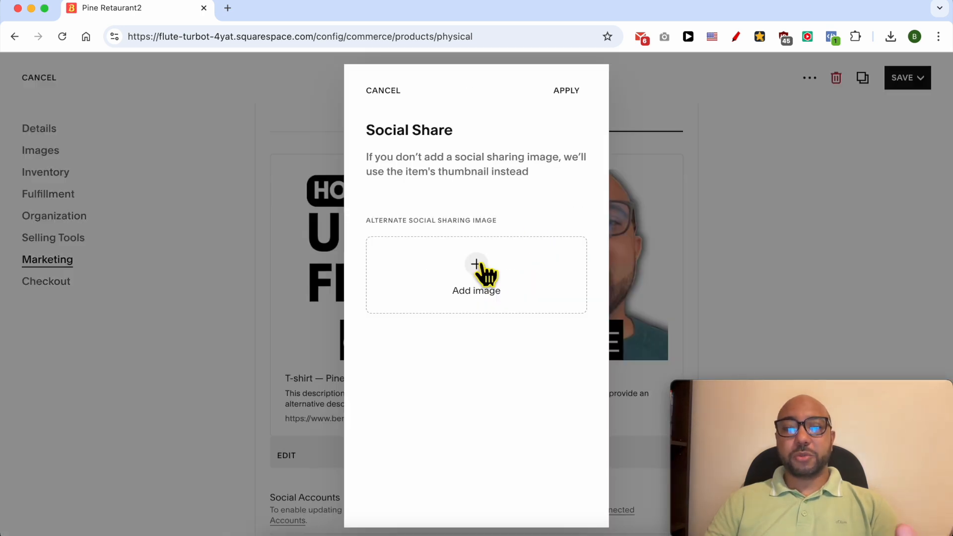
mouse_move(578, 109)
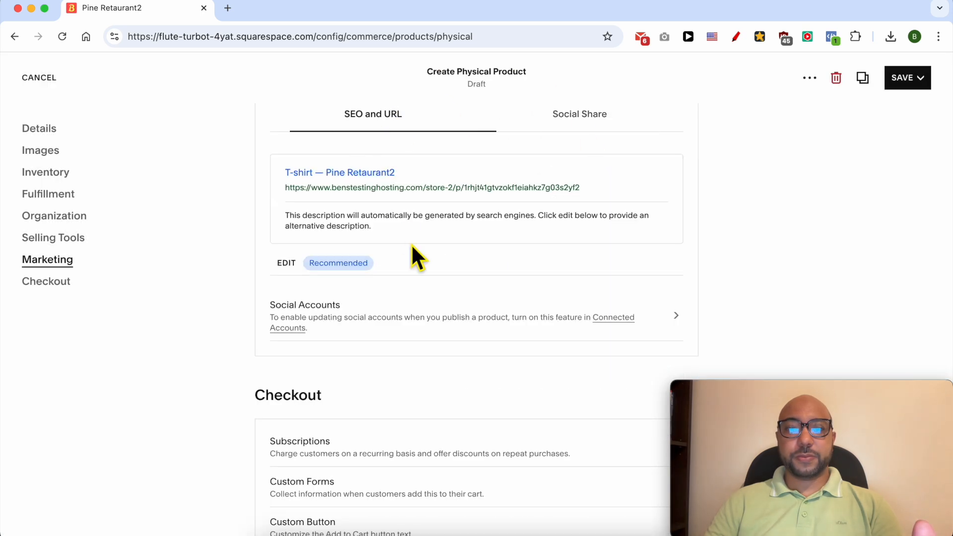
left_click(907, 78)
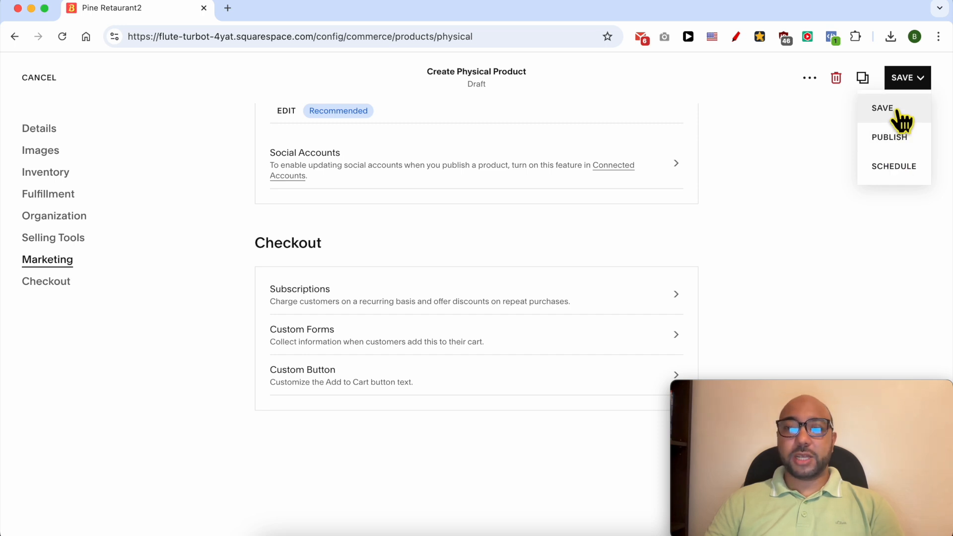
mouse_move(907, 143)
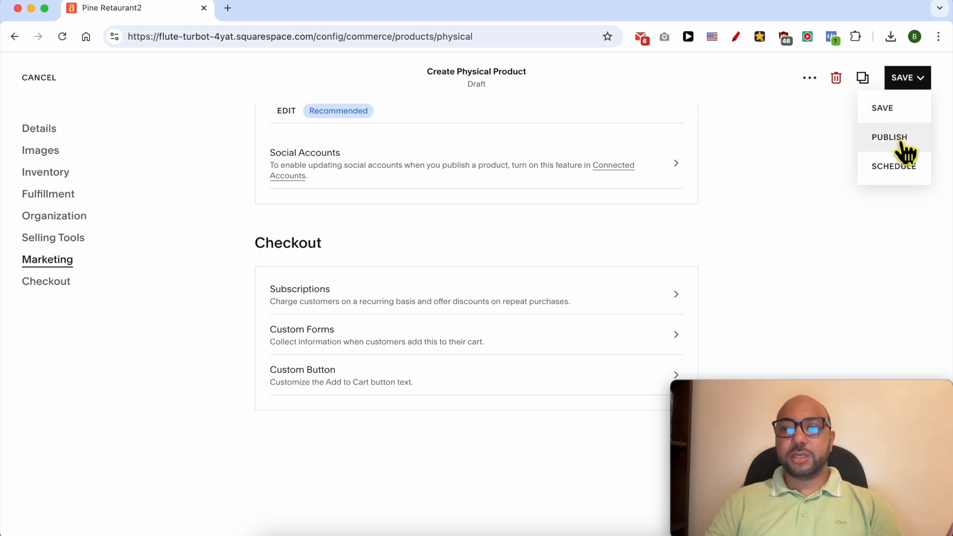
mouse_move(906, 173)
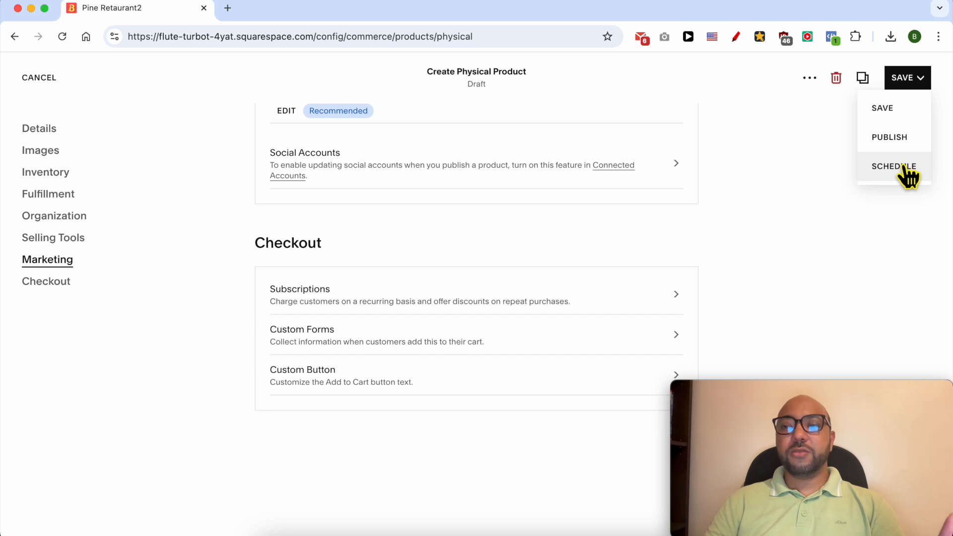
Step: Publish the T-shirt so it lists as Public, stock 17, on sale at A$19.00
left_click(881, 107)
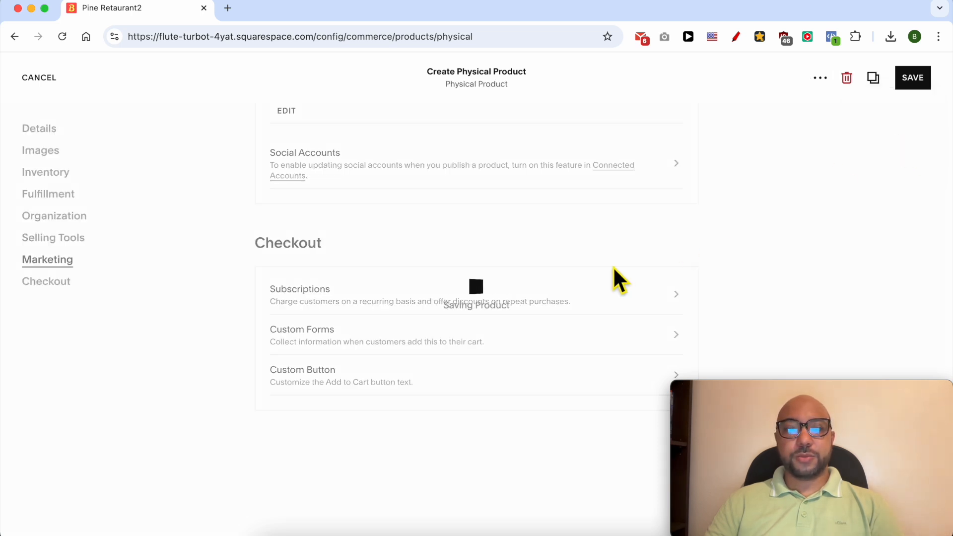
left_click(911, 77)
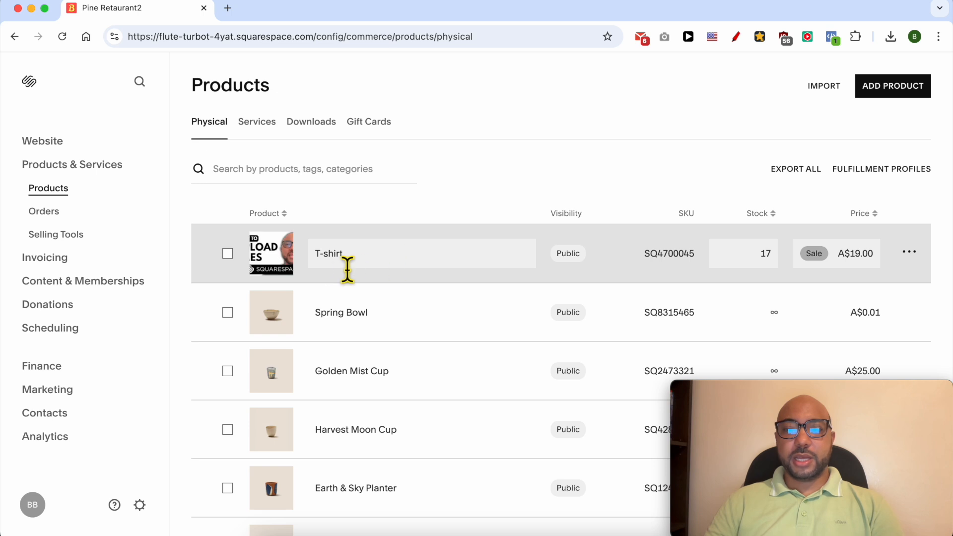
mouse_move(653, 278)
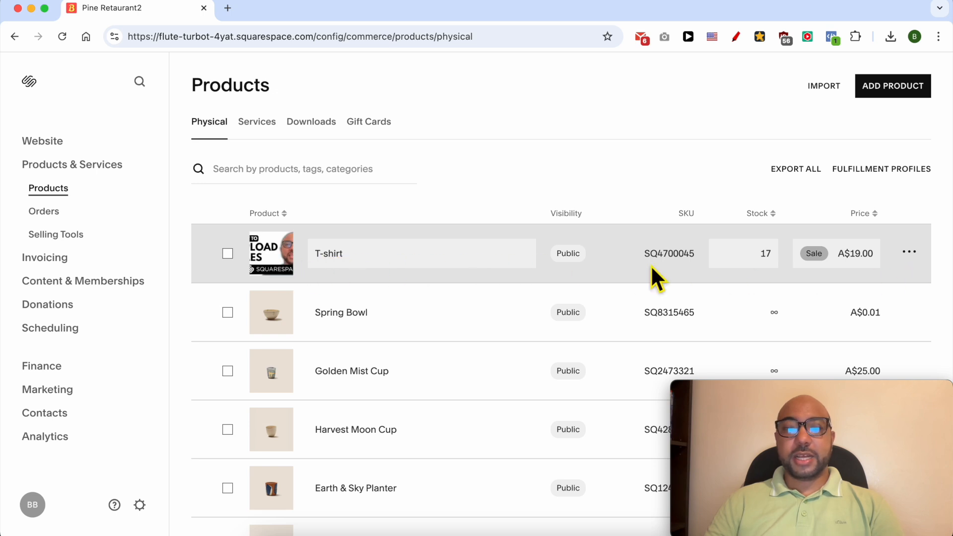
mouse_move(480, 271)
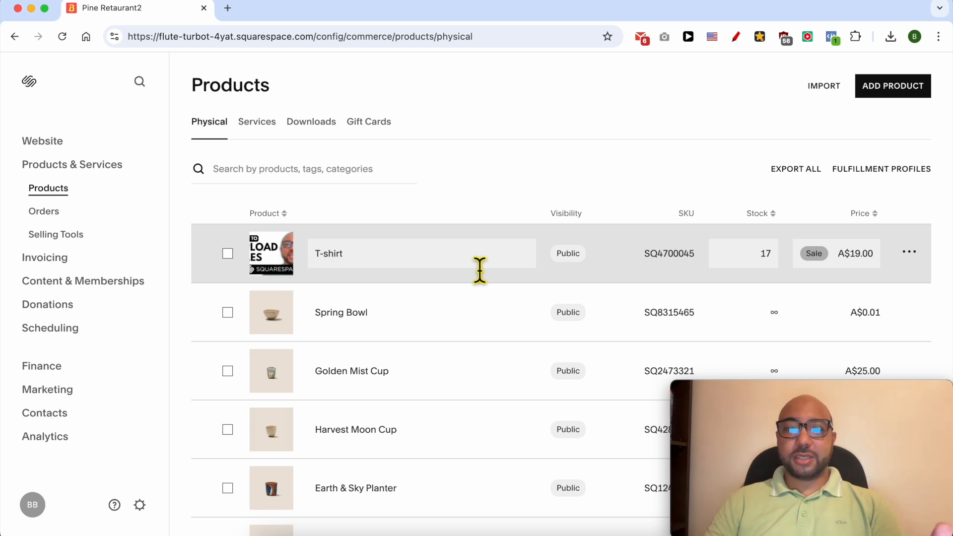
mouse_move(656, 275)
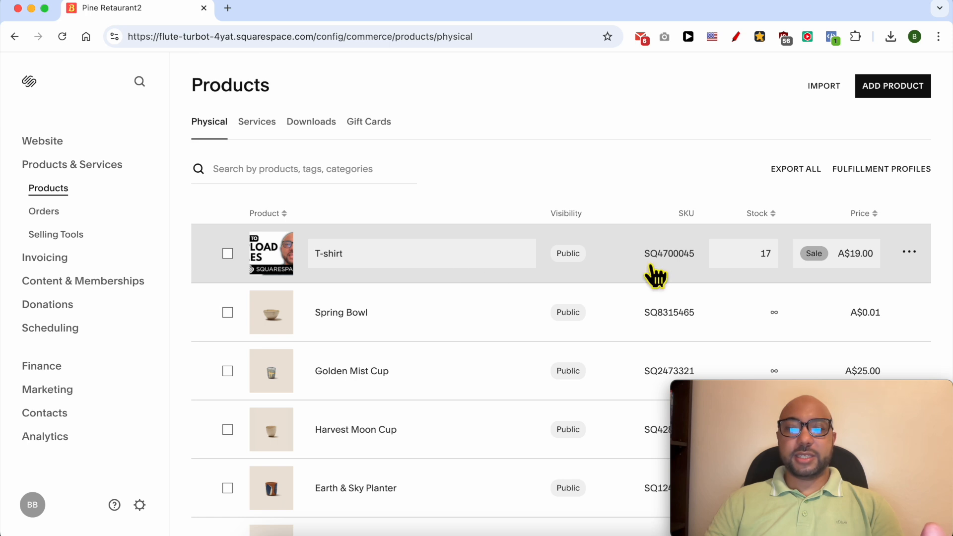
mouse_move(517, 277)
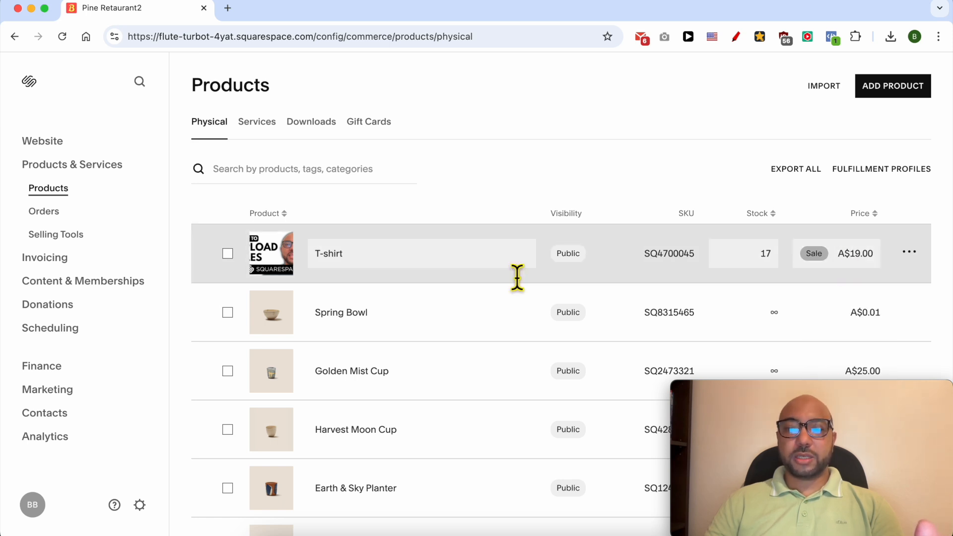
mouse_move(915, 261)
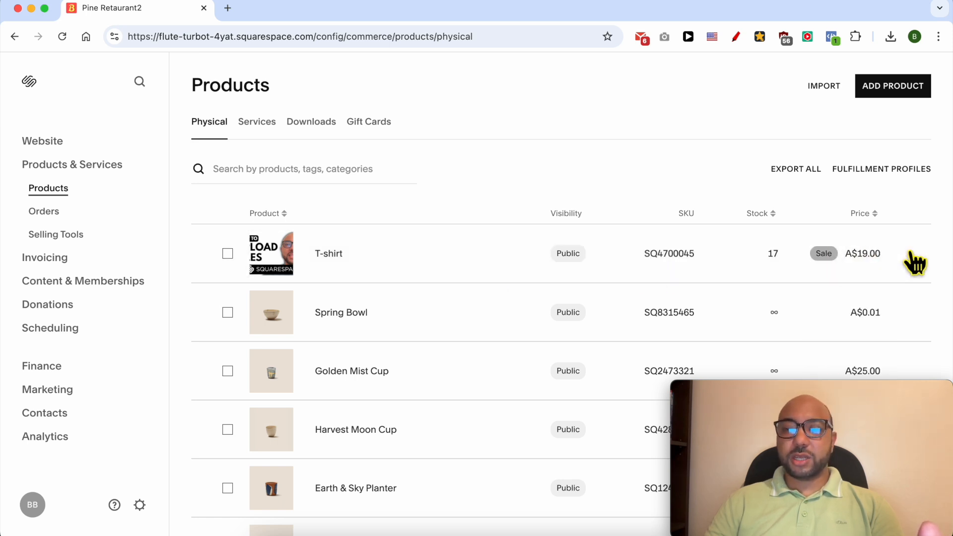
Step: Preview the T-shirt on the live store from its row's actions menu
left_click(914, 261)
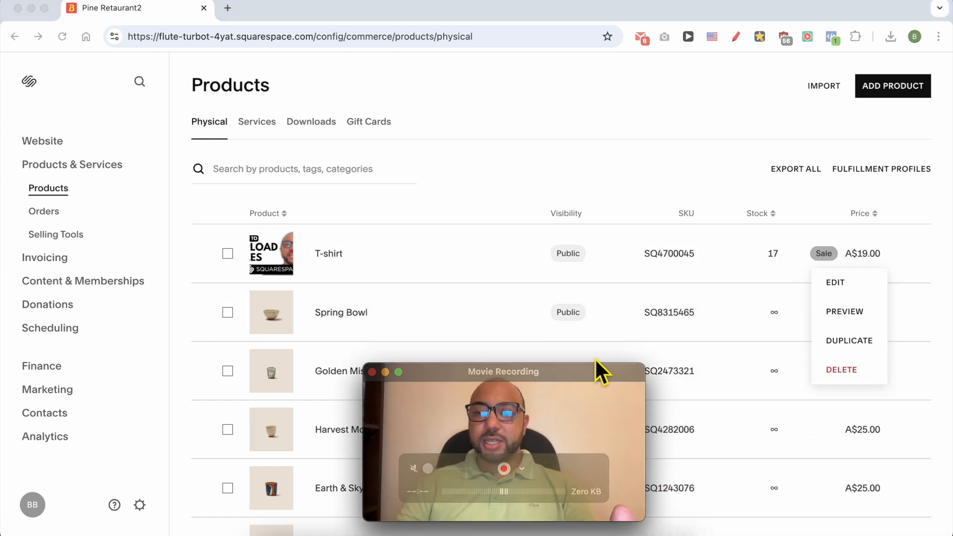
left_click(844, 311)
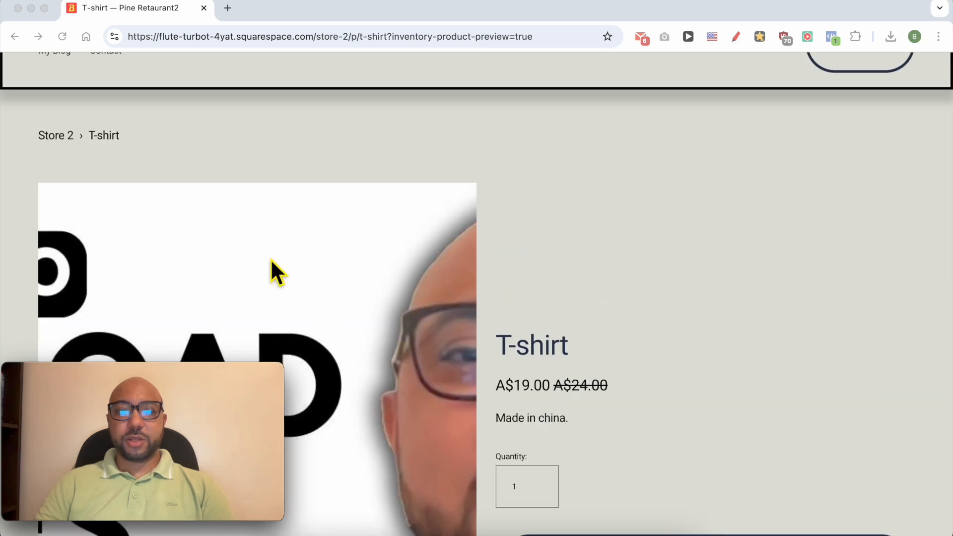
mouse_move(620, 396)
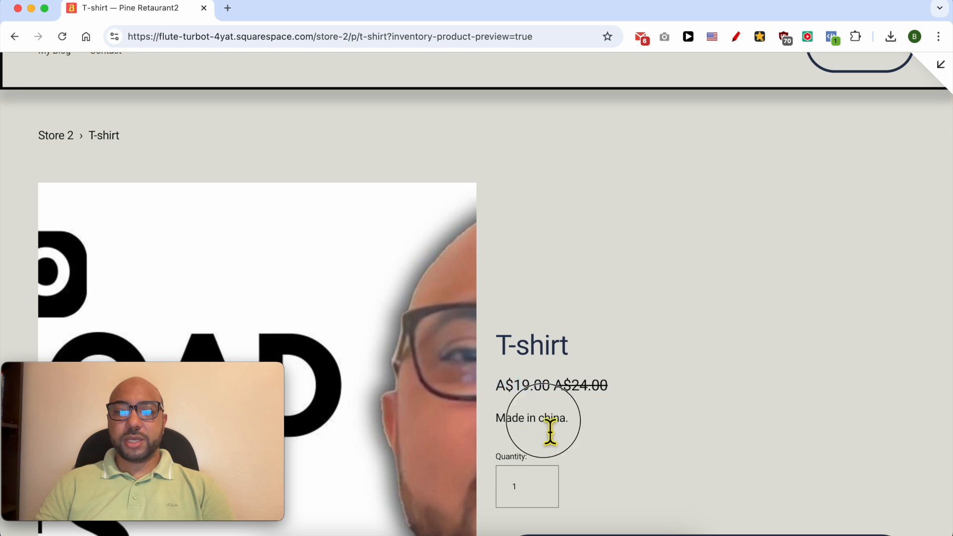
Step: Scroll the preview past Add to Cart and 'additional info here', then back to the top
scroll("down", 3)
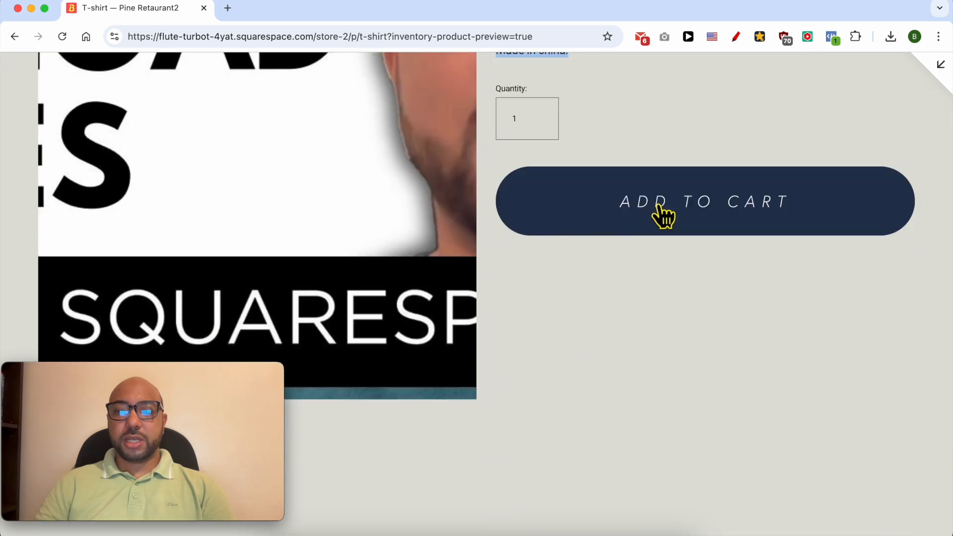
scroll("down", 3)
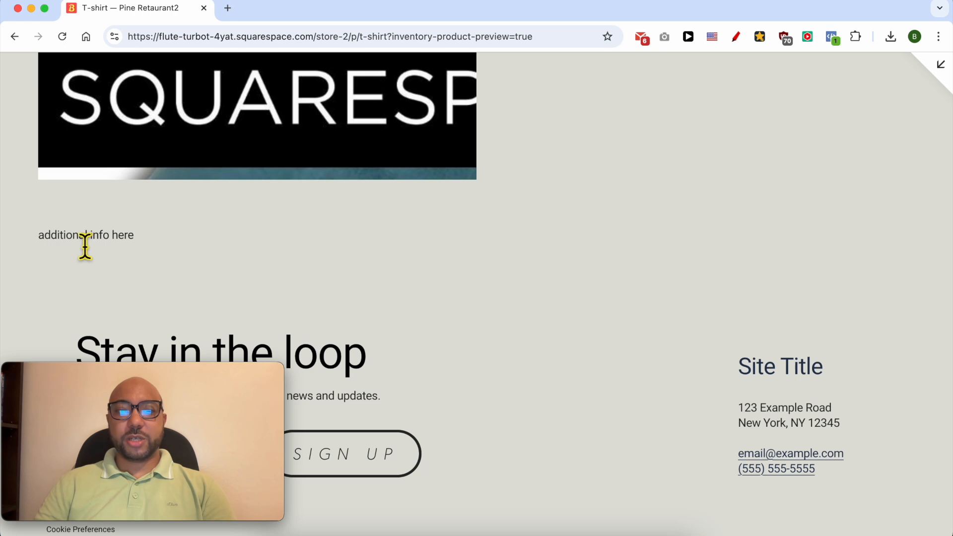
scroll("up", 3)
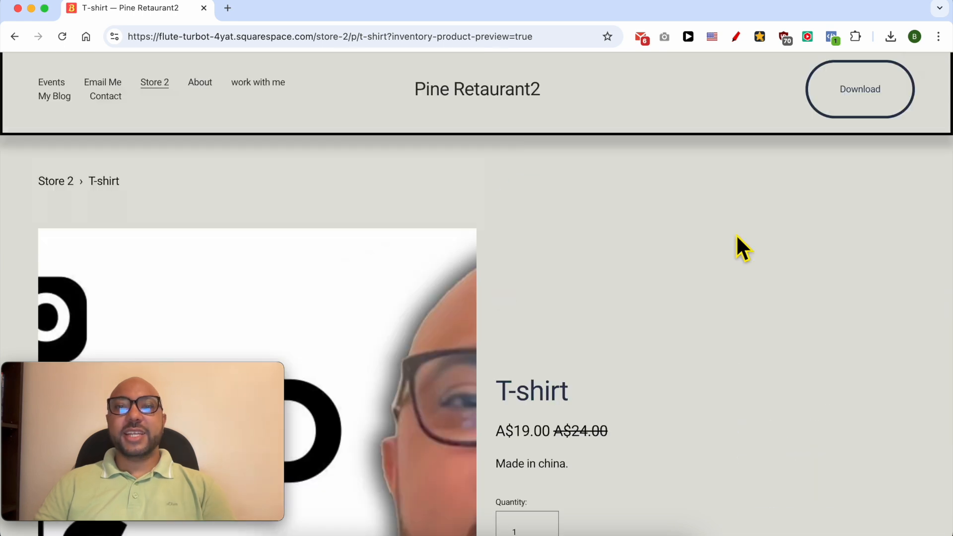